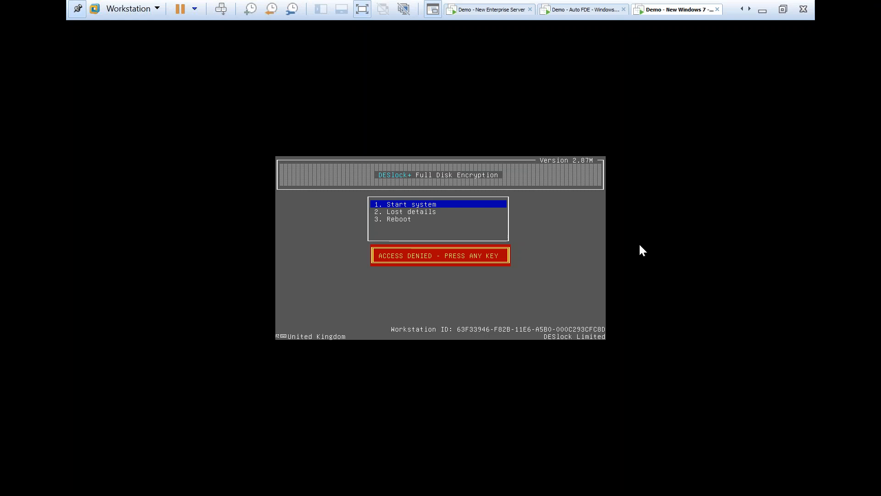
mouse_move(522, 302)
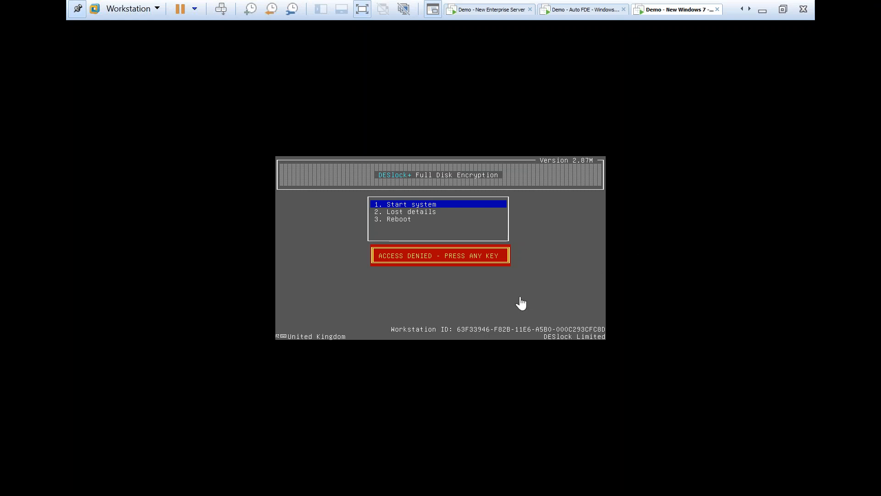
mouse_move(489, 307)
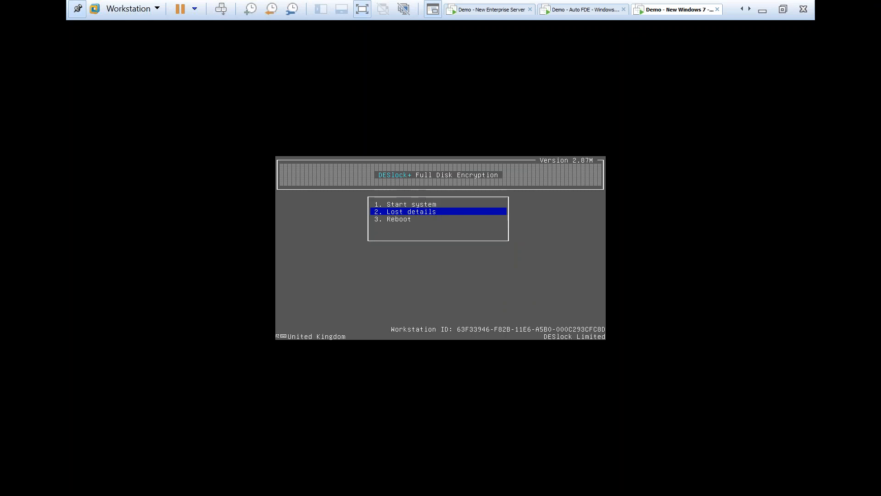
Start lost-details recovery and enter bob as the user, revealing recovery index 00000000.
key("Return")
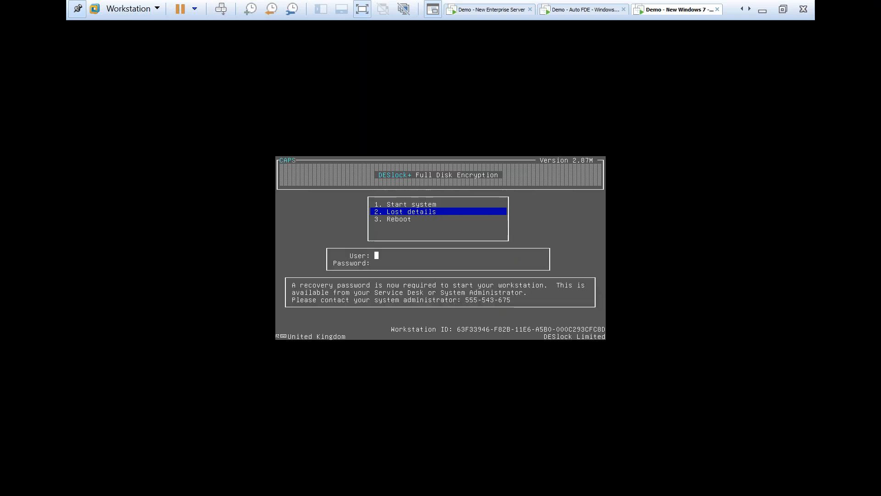
type("BOB")
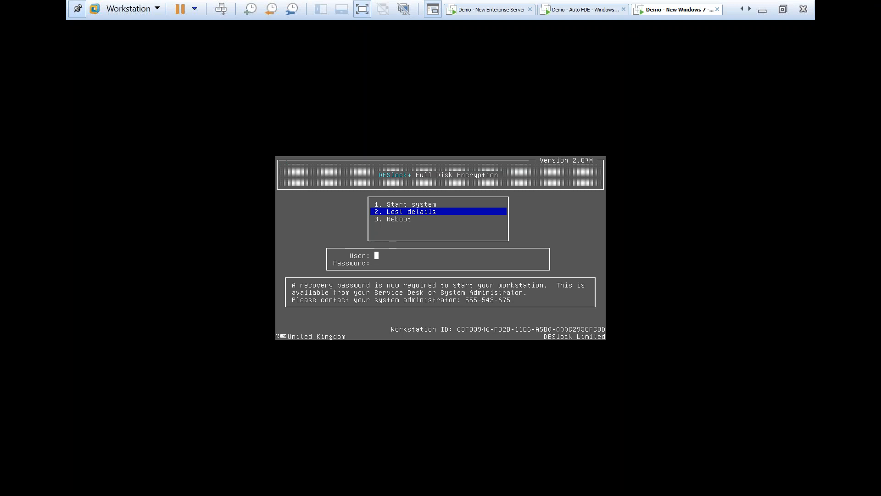
type("bob")
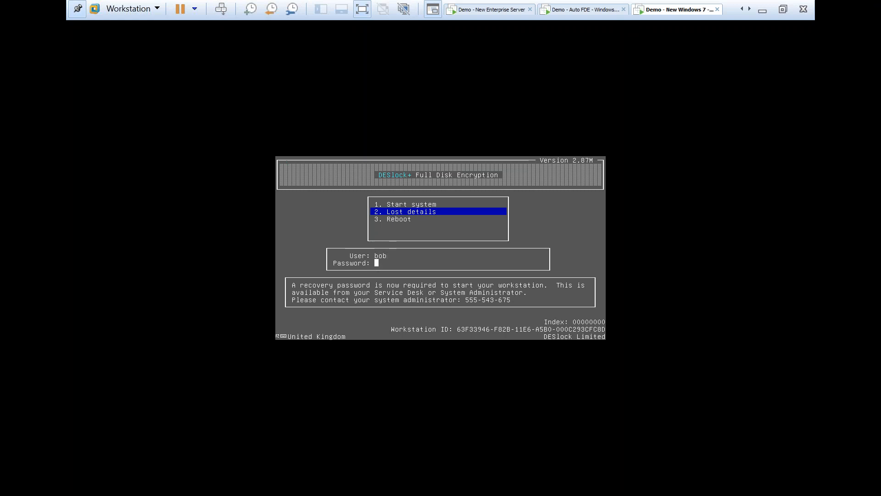
mouse_move(406, 365)
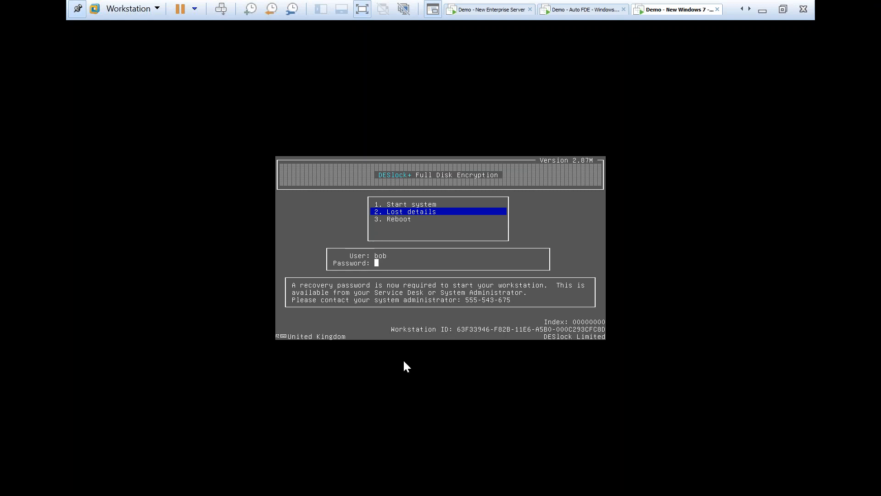
mouse_move(374, 317)
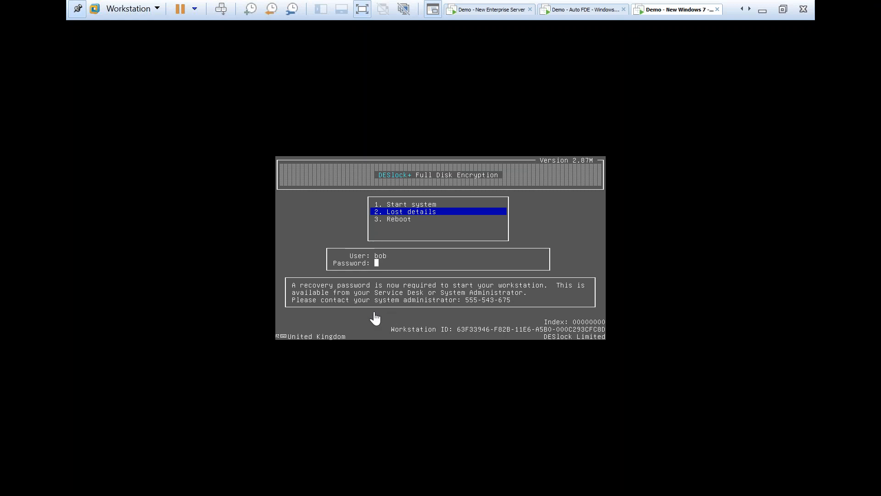
mouse_move(292, 308)
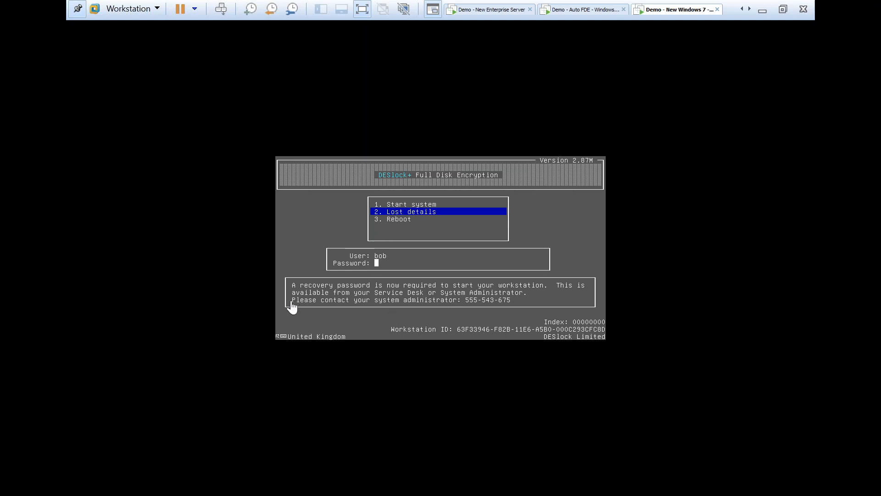
mouse_move(295, 310)
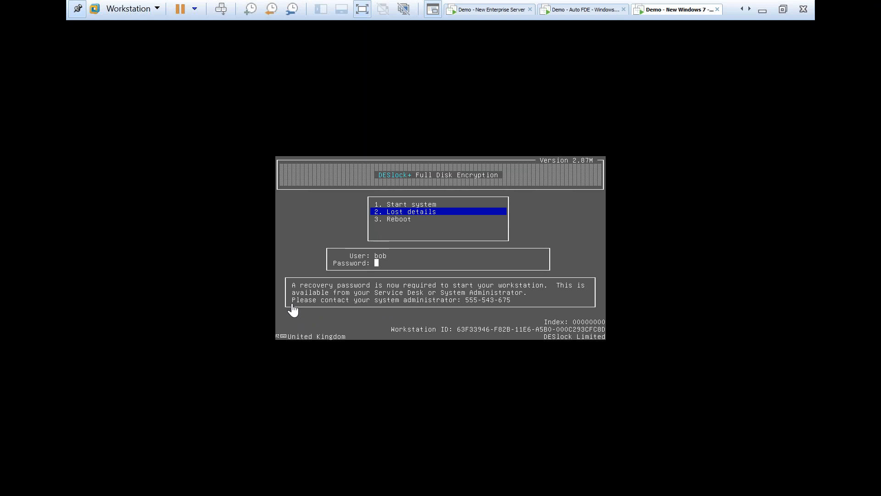
mouse_move(371, 308)
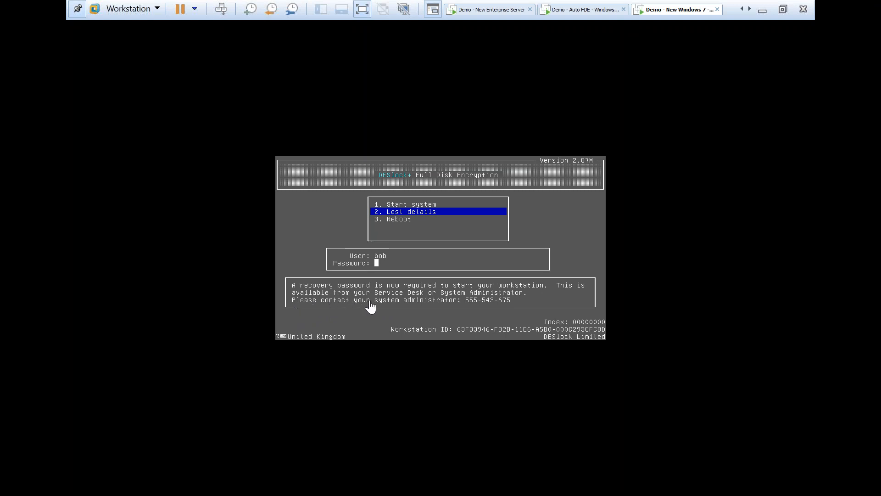
mouse_move(307, 309)
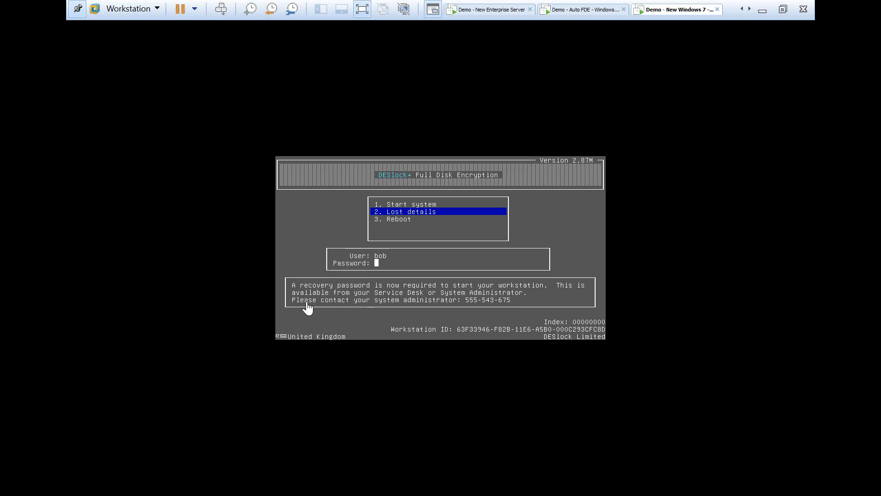
mouse_move(336, 308)
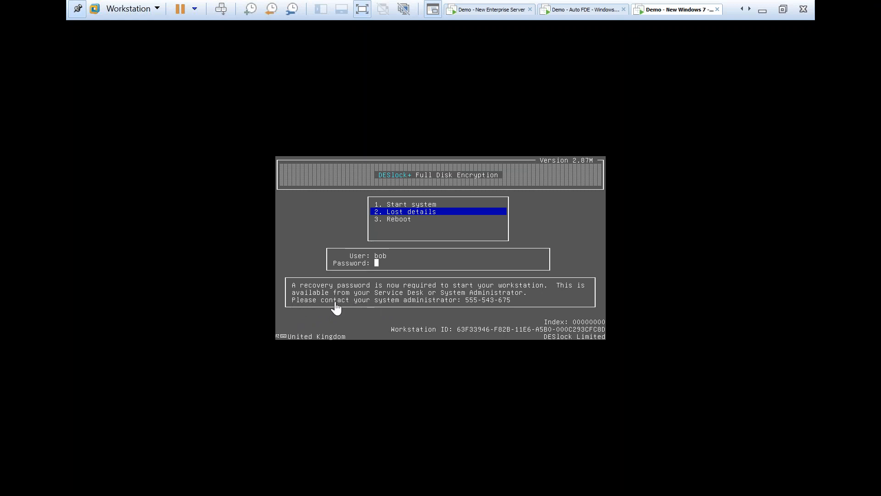
mouse_move(488, 9)
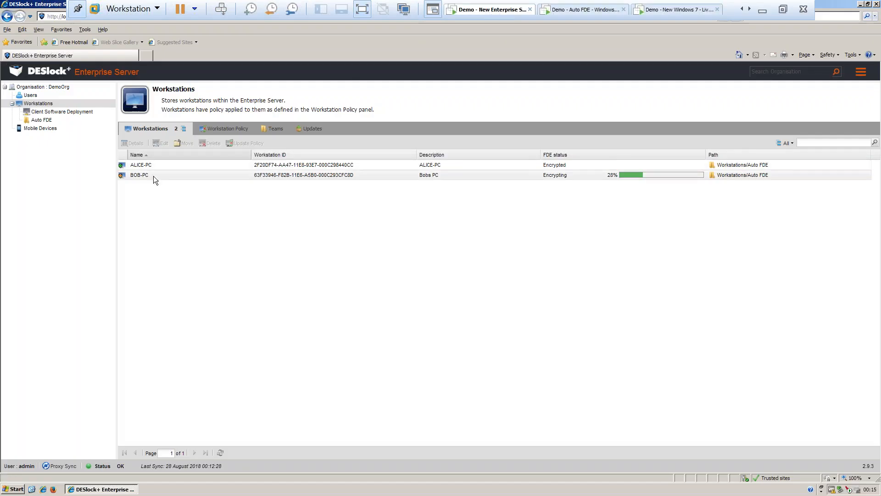
Select BOB-PC and view the Auto FDE group's workstation policy settings.
left_click(139, 175)
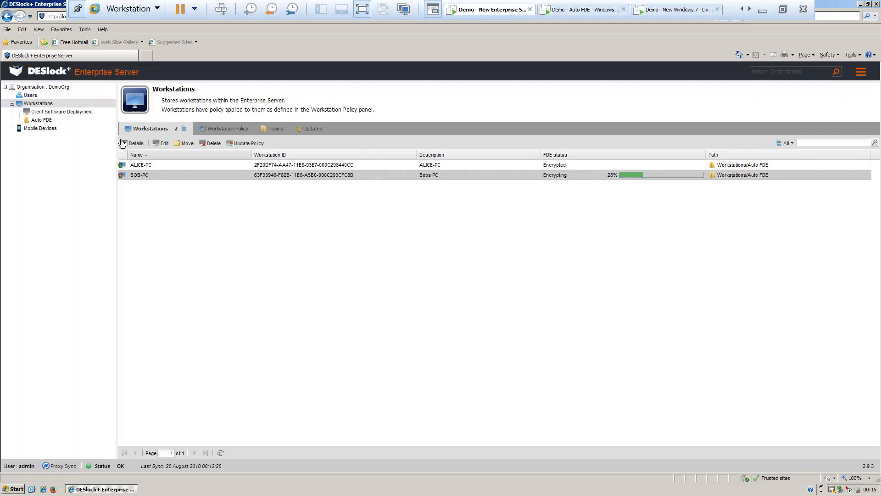
left_click(41, 120)
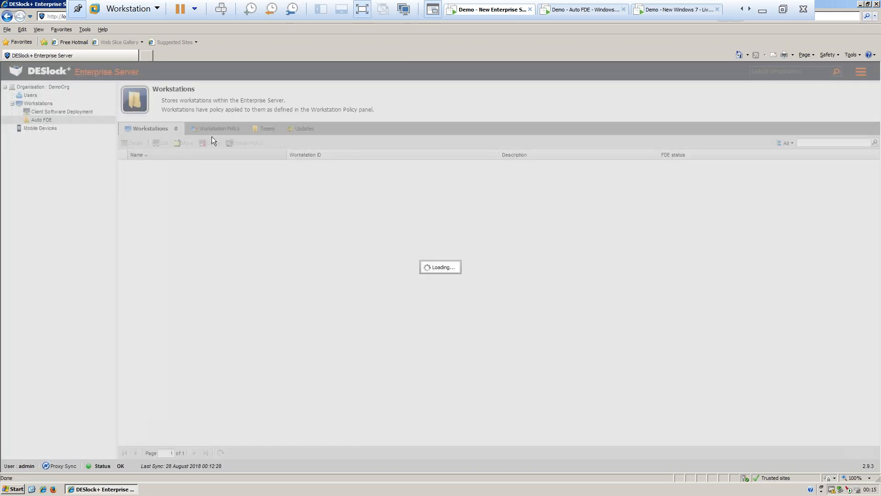
left_click(218, 128)
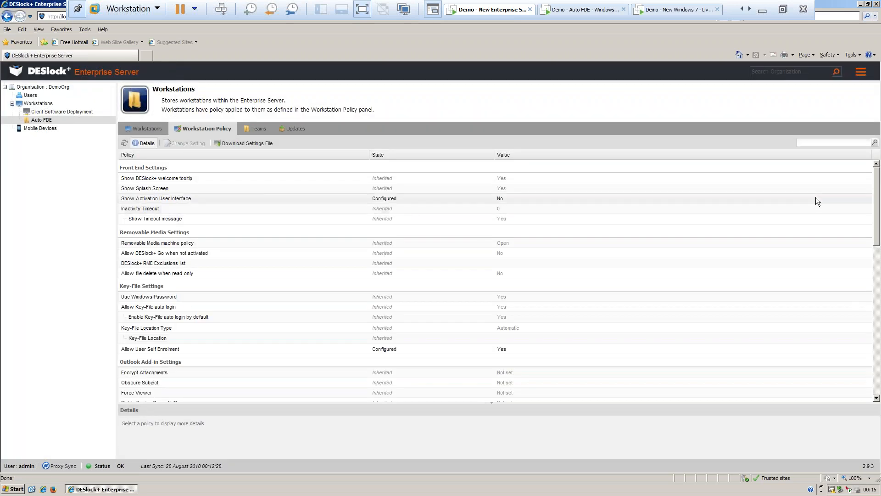
Read the FDE Lost Details help text, then return to the Windows 7 VM.
scroll("down", 3)
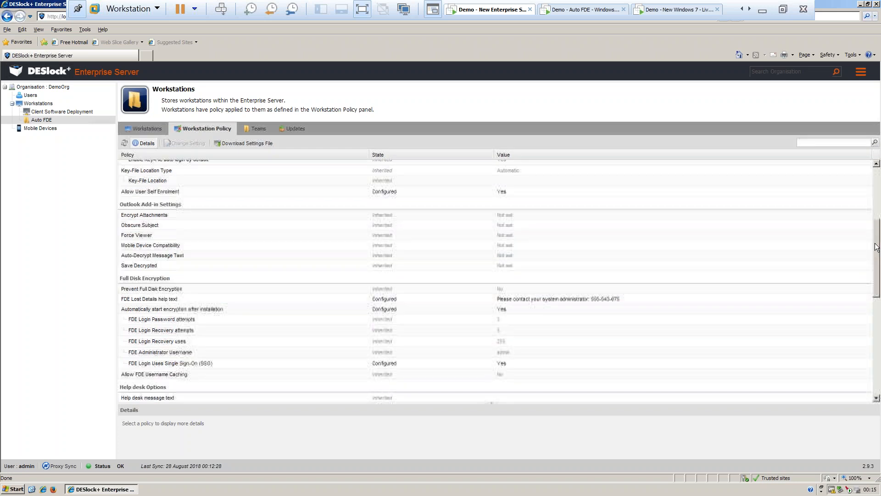
scroll("down", 3)
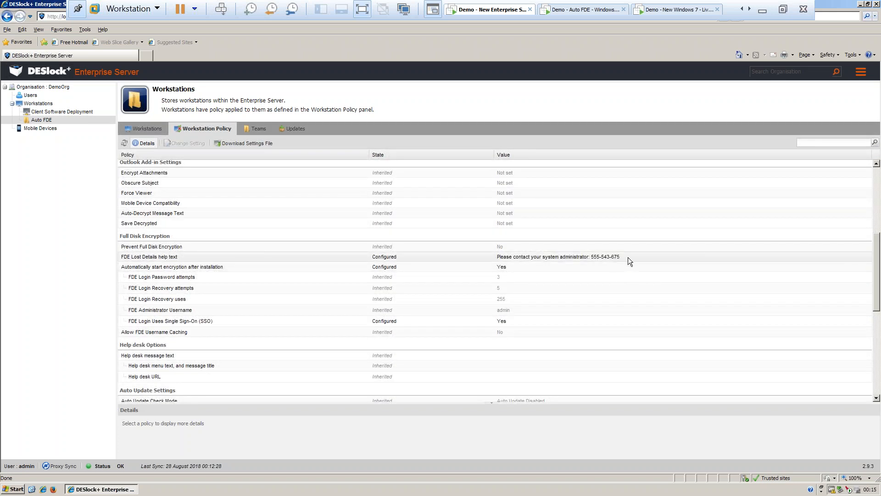
left_click(149, 257)
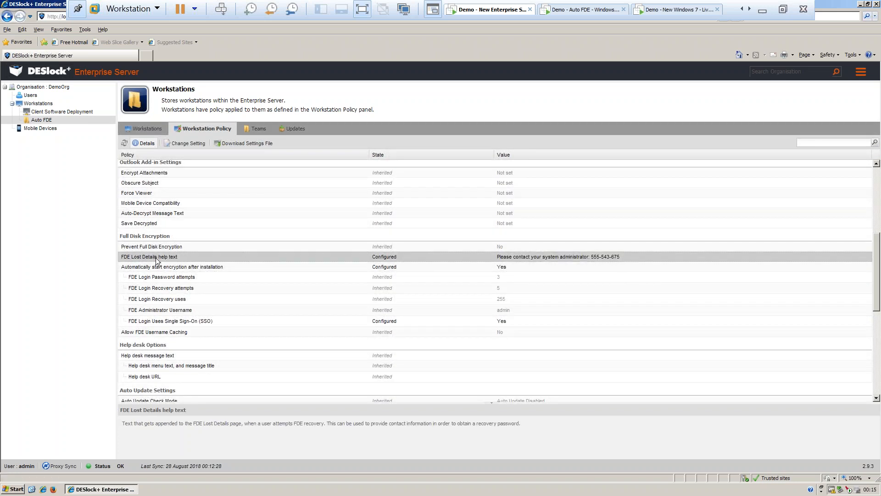
mouse_move(519, 259)
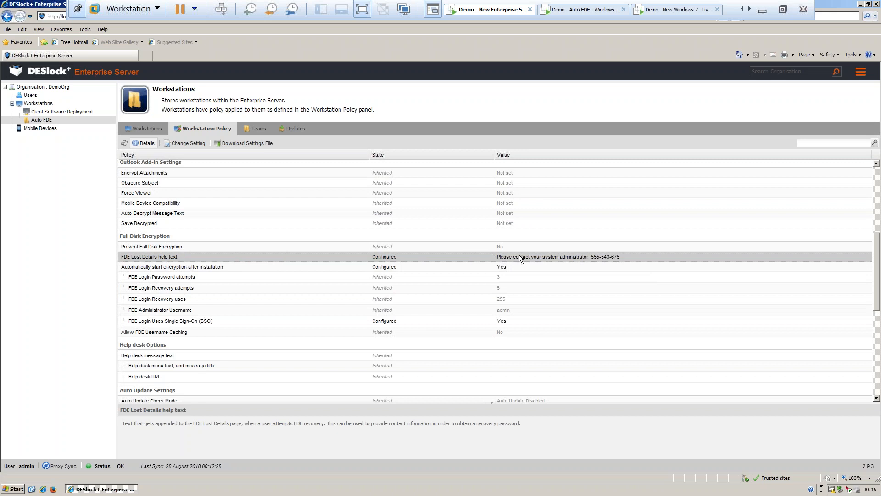
mouse_move(635, 263)
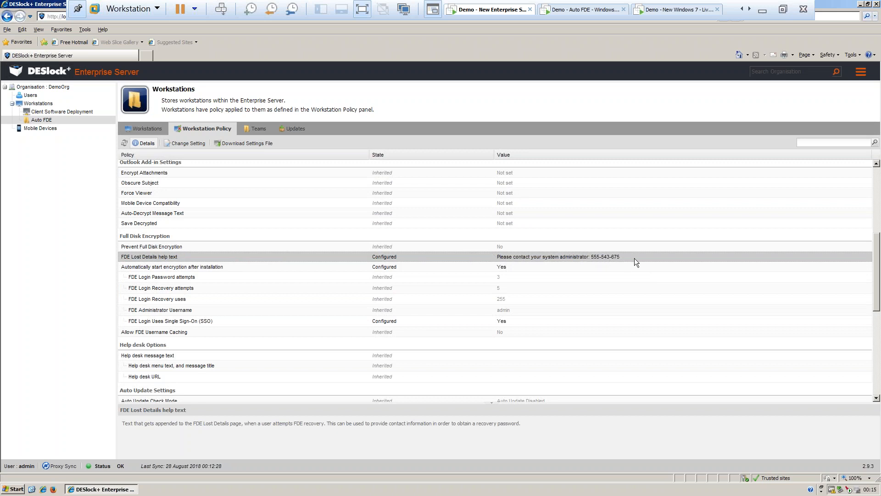
mouse_move(655, 34)
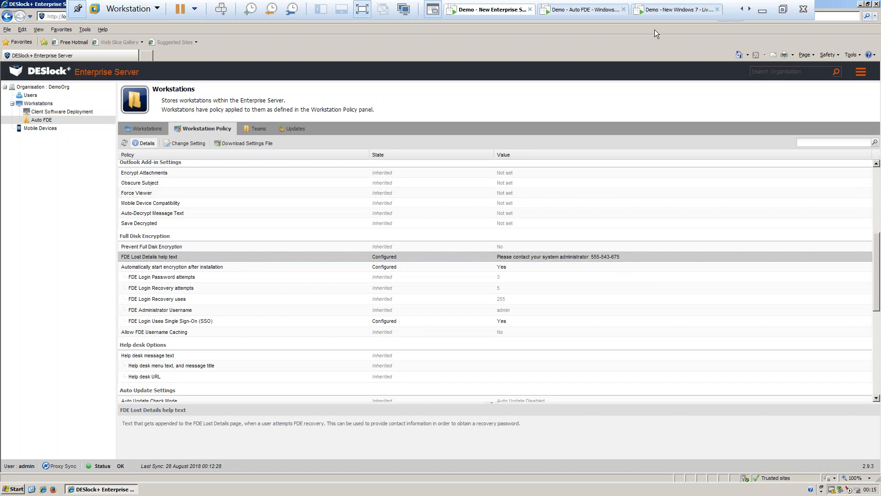
left_click(674, 9)
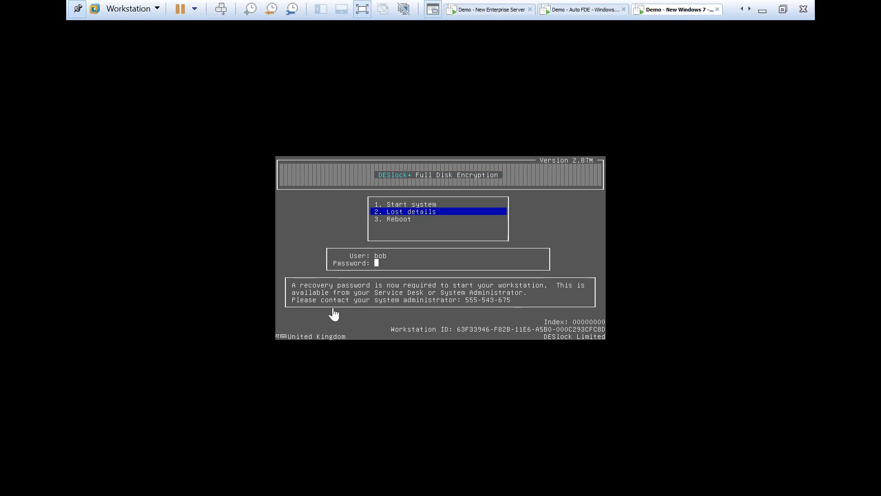
mouse_move(297, 310)
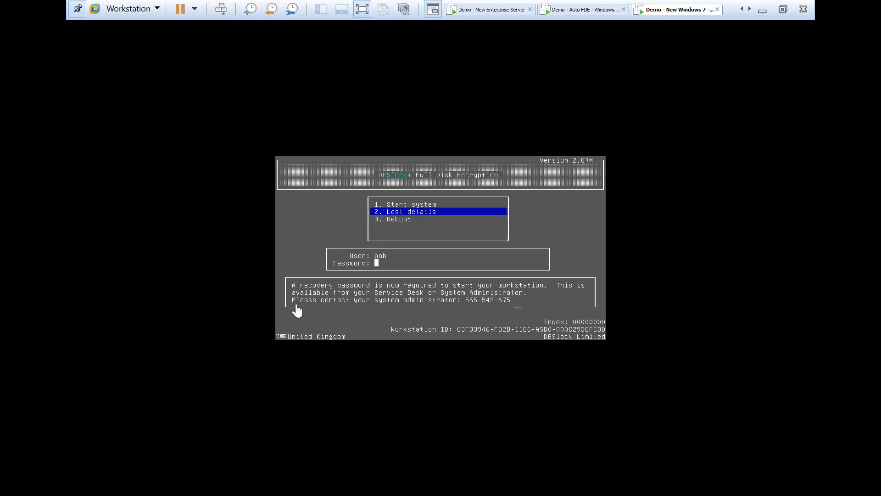
mouse_move(543, 309)
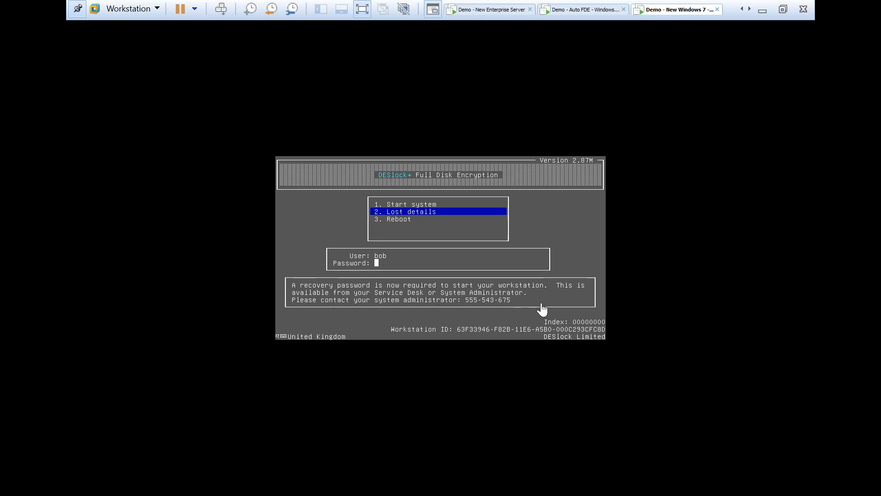
mouse_move(602, 309)
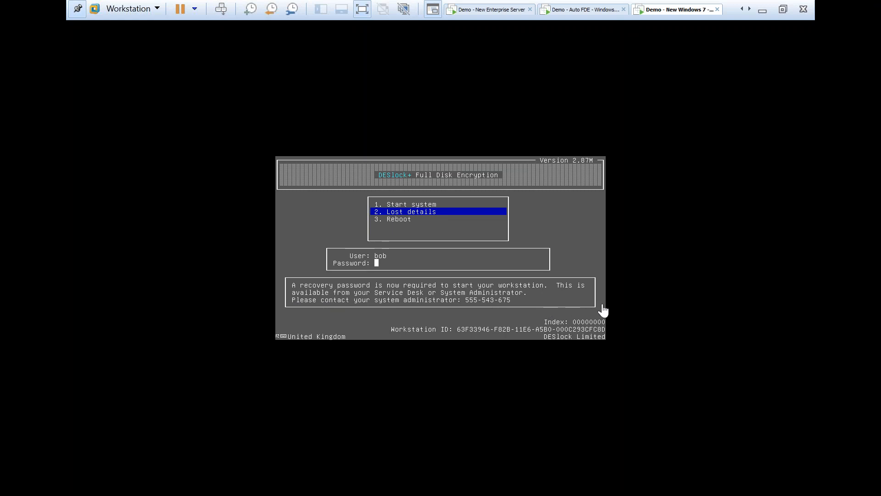
mouse_move(395, 341)
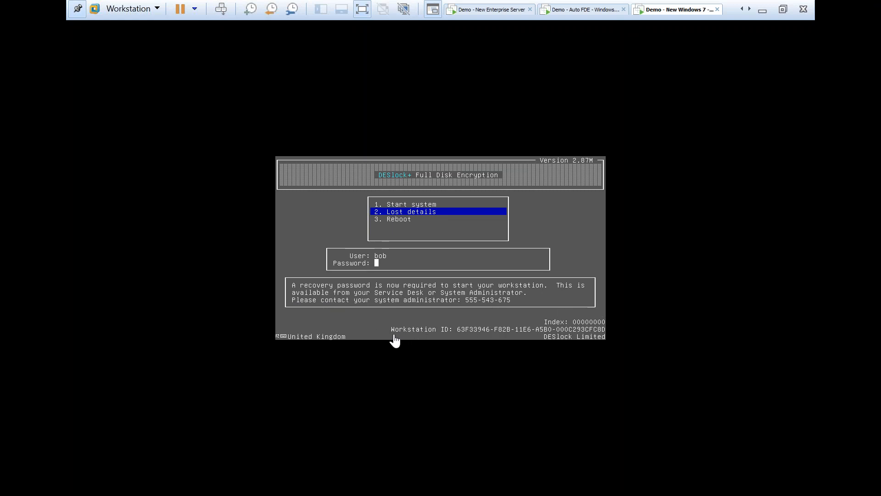
mouse_move(440, 336)
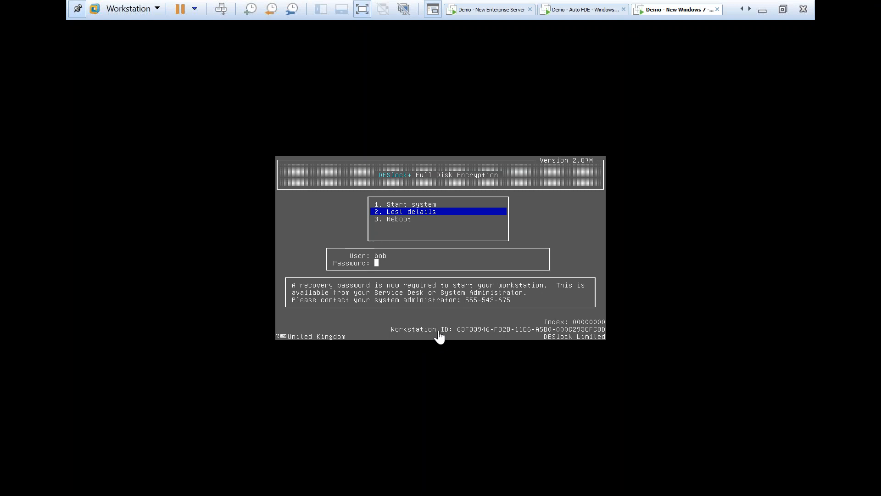
mouse_move(522, 336)
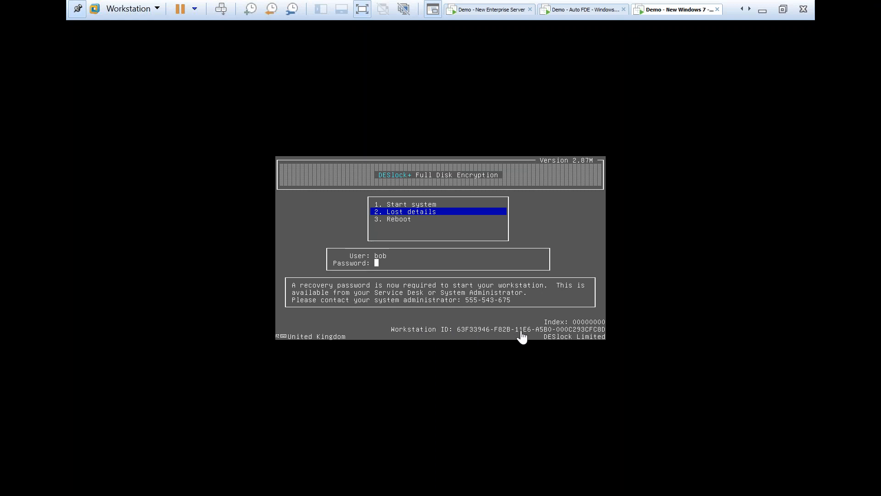
mouse_move(592, 336)
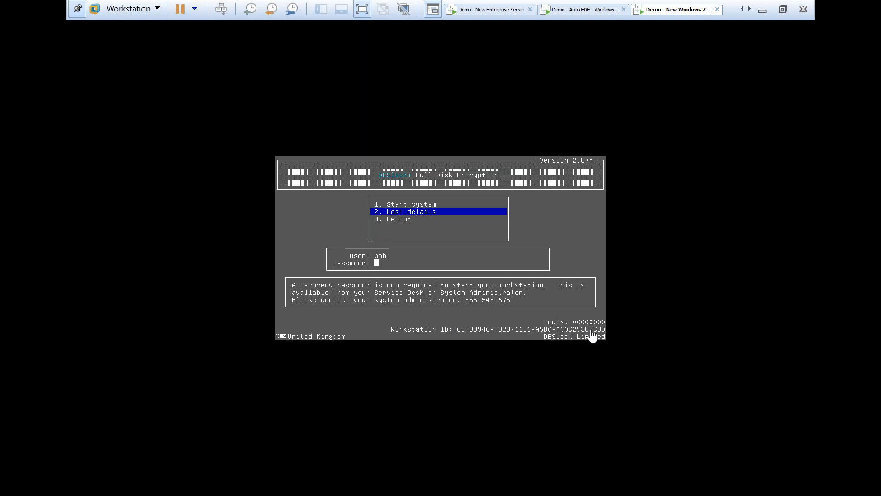
mouse_move(531, 35)
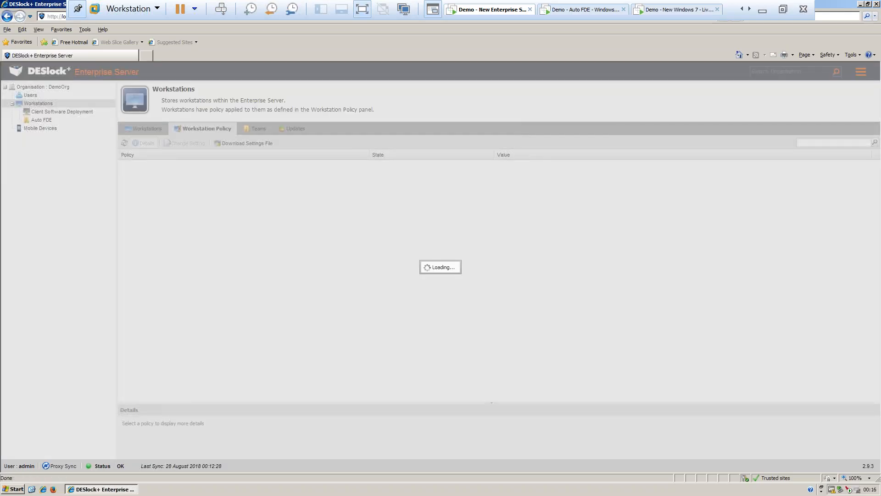
Filter the Workstations list by workstation ID starting '63' and select BOB-PC.
left_click(148, 128)
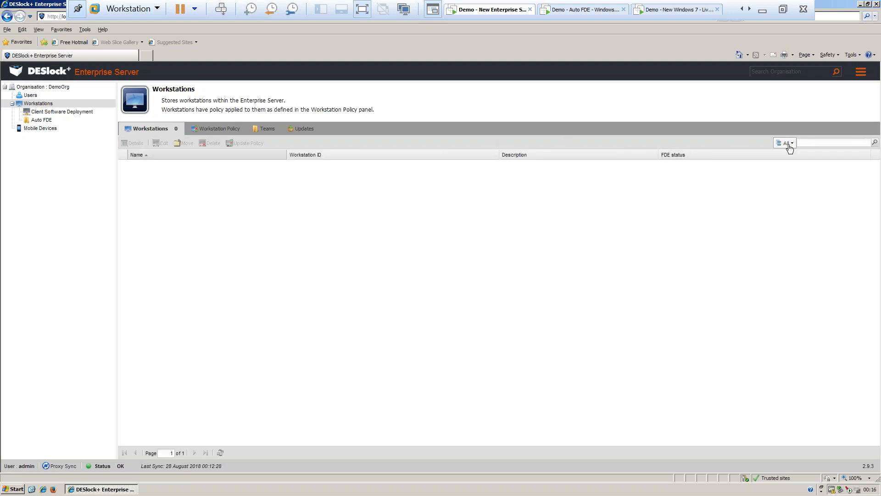
left_click(786, 143)
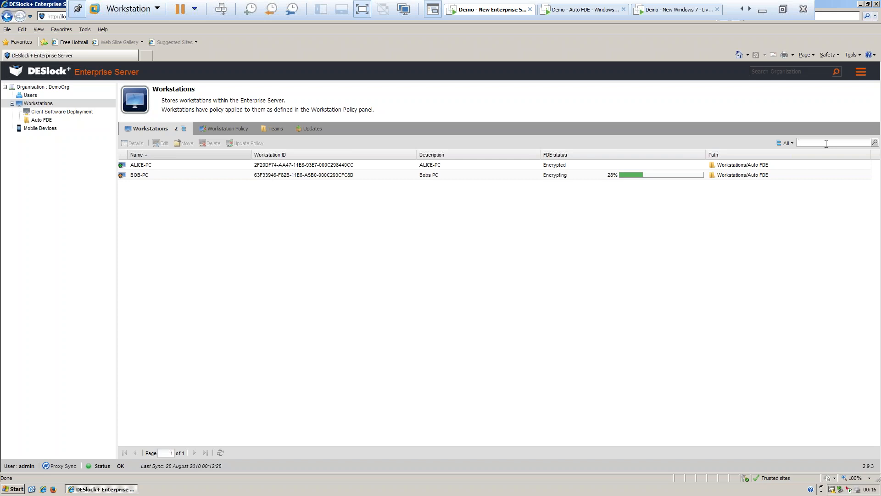
type("63f")
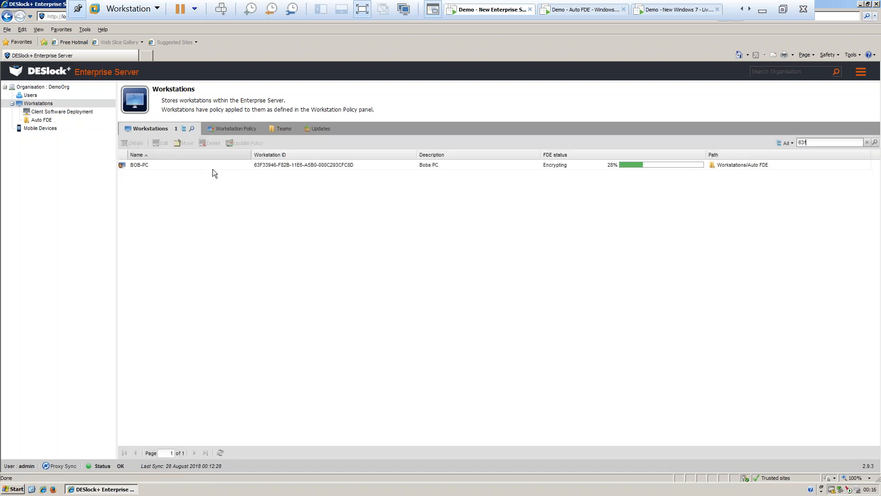
left_click(139, 165)
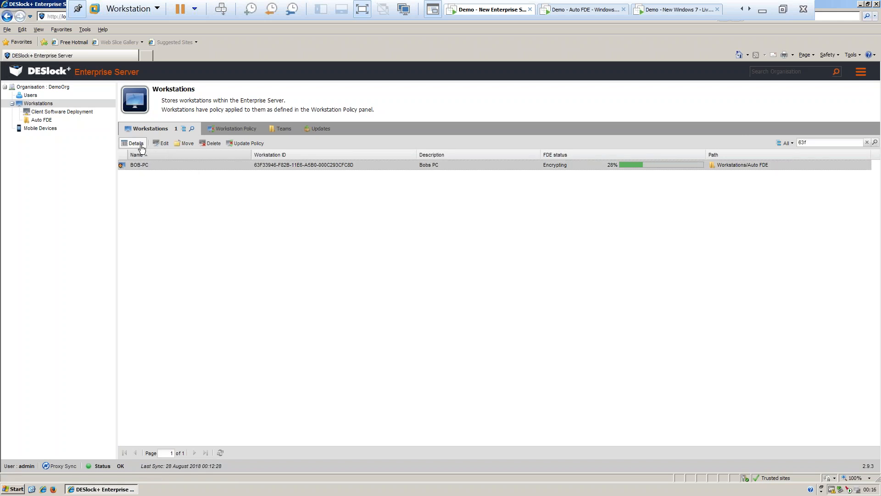
Open BOB-PC's details, show its FDE Logins (admin, bob), and select bob.
left_click(136, 143)
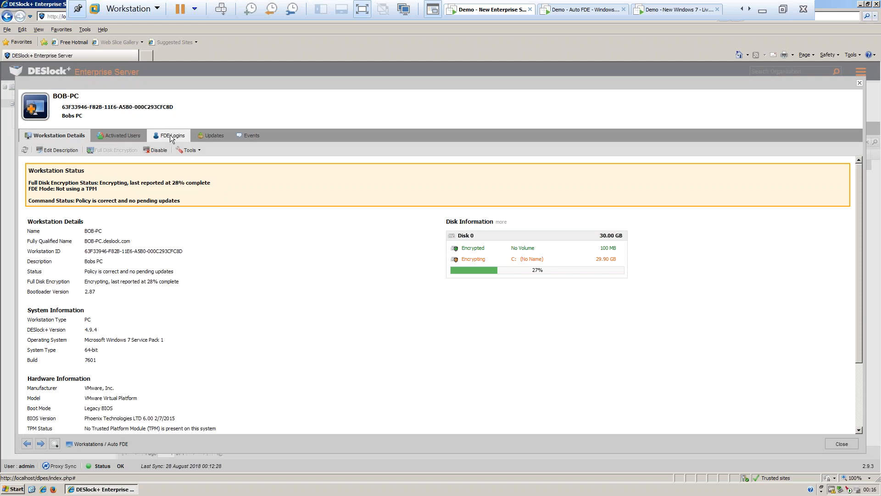
left_click(171, 135)
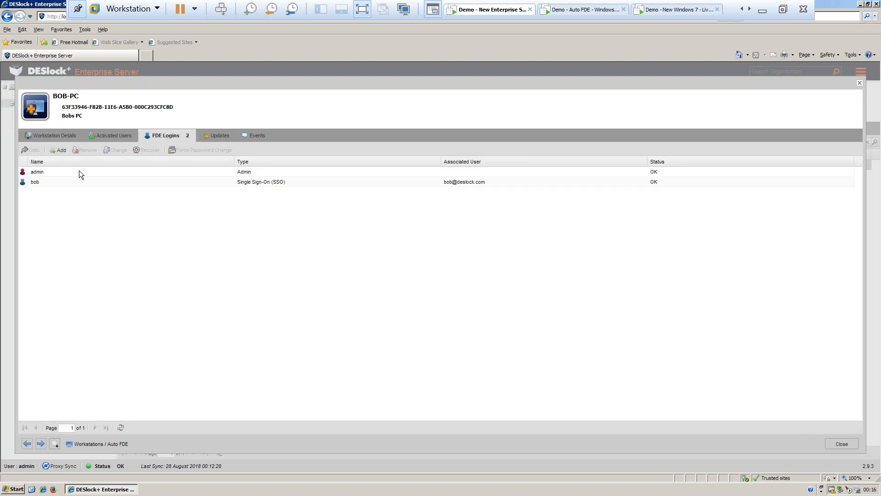
left_click(34, 181)
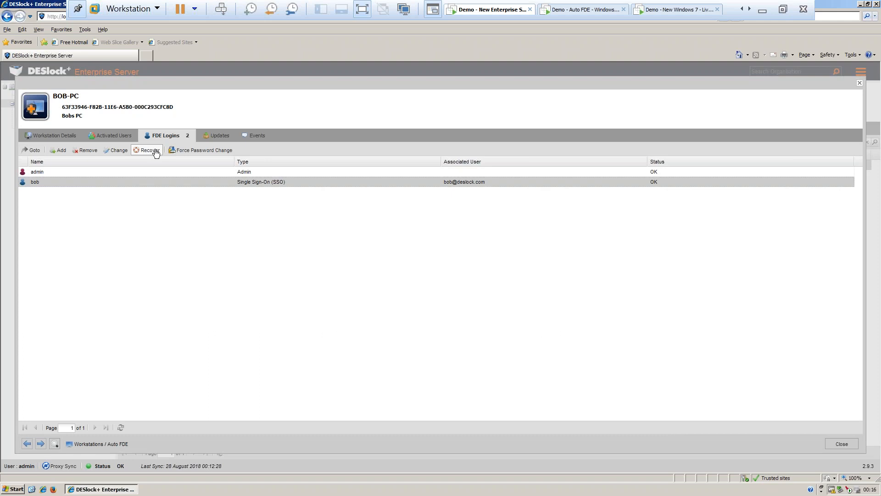
Generate bob's recovery password for index 00000000 in the Recover FDE Login dialog.
left_click(148, 150)
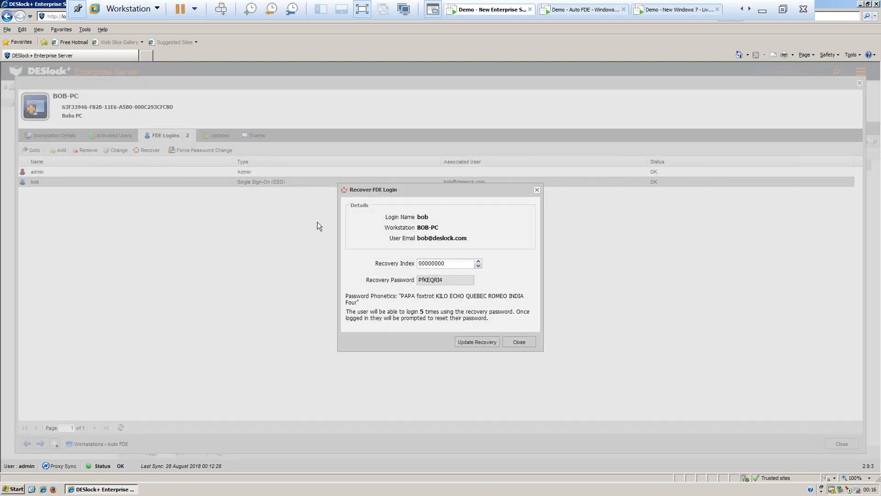
mouse_move(399, 308)
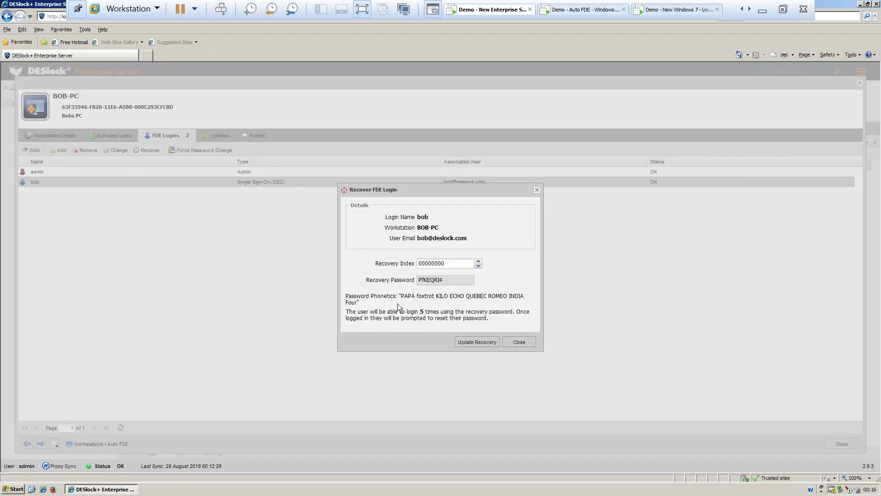
mouse_move(522, 293)
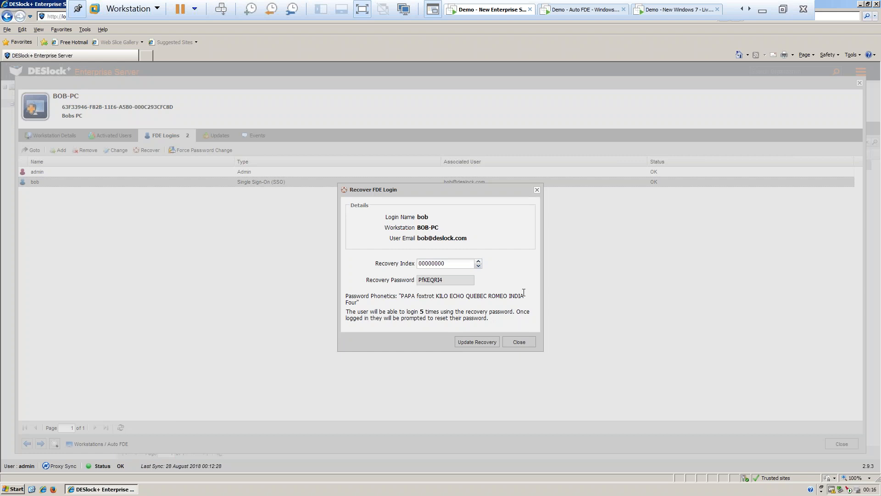
mouse_move(522, 292)
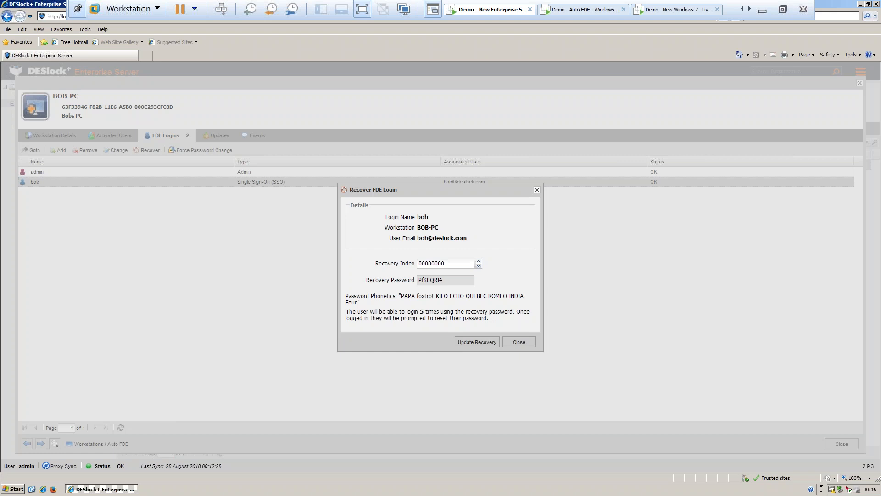
mouse_move(620, 145)
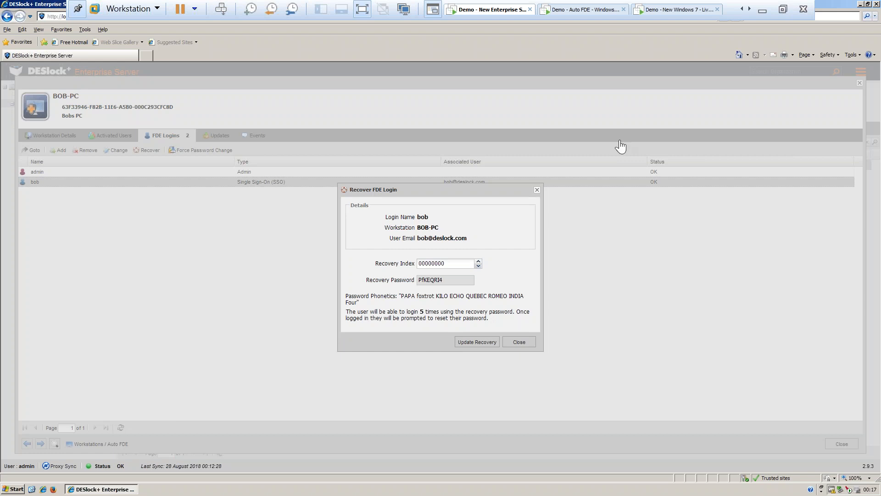
mouse_move(380, 303)
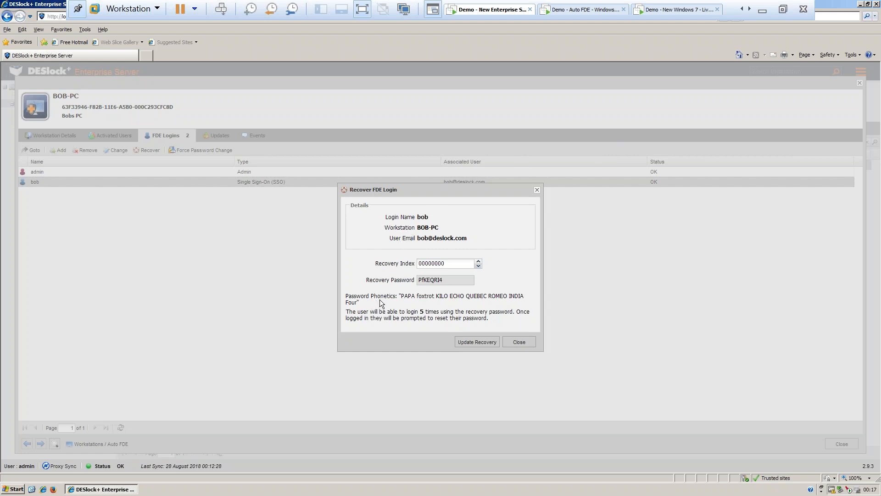
mouse_move(401, 298)
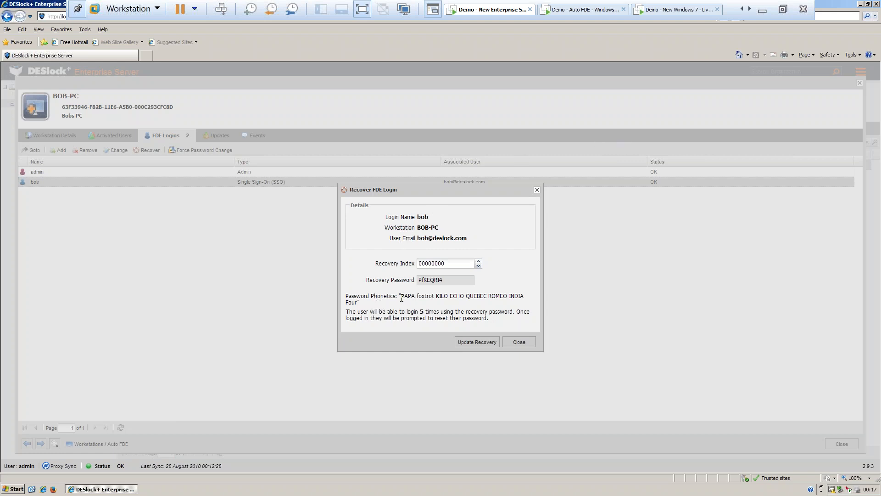
mouse_move(362, 308)
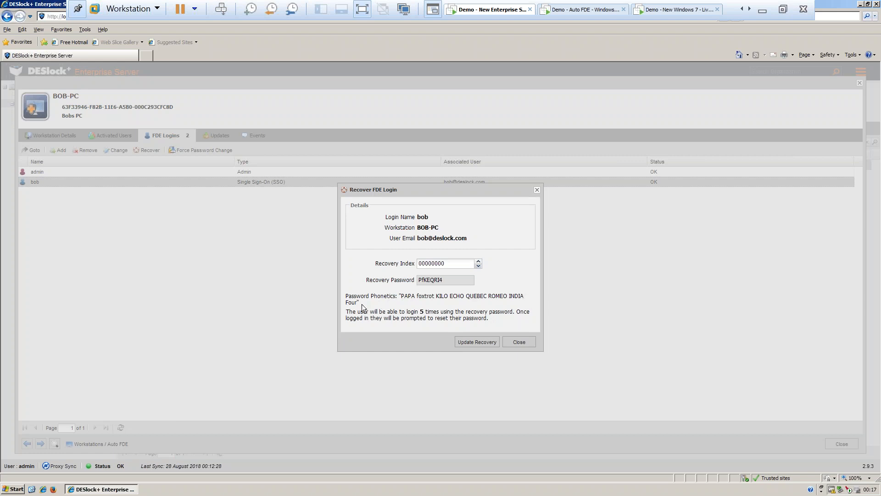
mouse_move(362, 307)
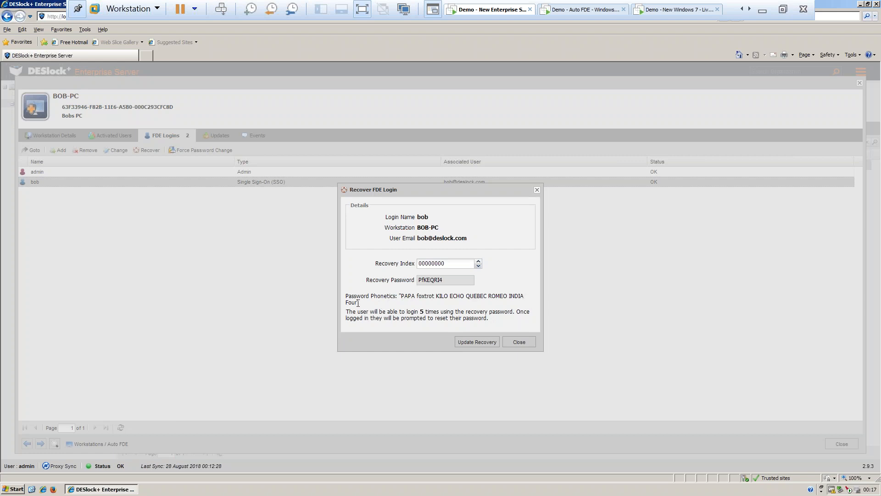
mouse_move(387, 306)
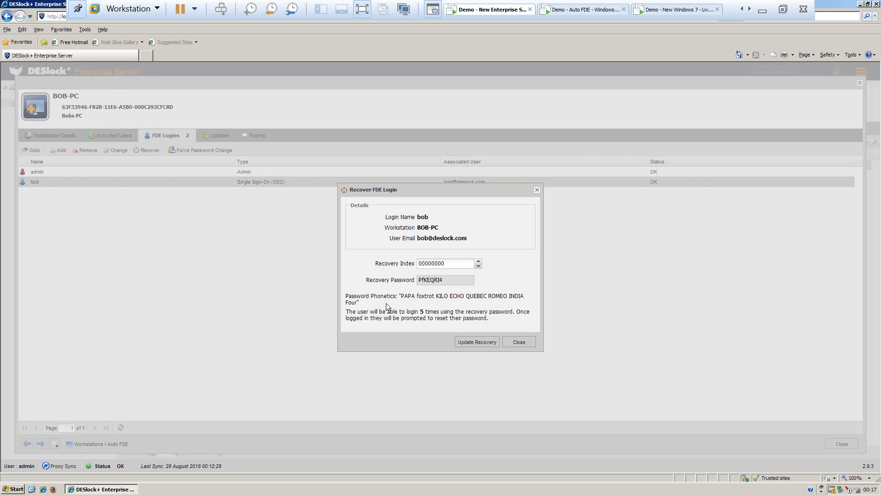
mouse_move(409, 310)
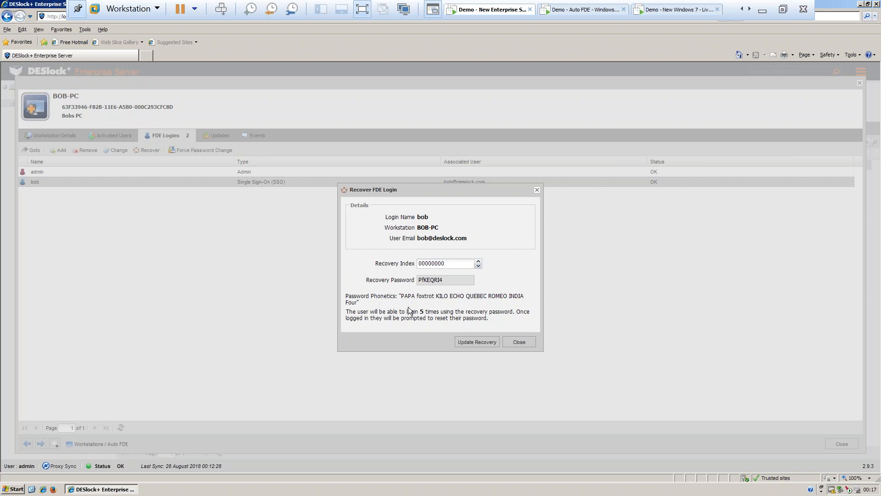
mouse_move(605, 67)
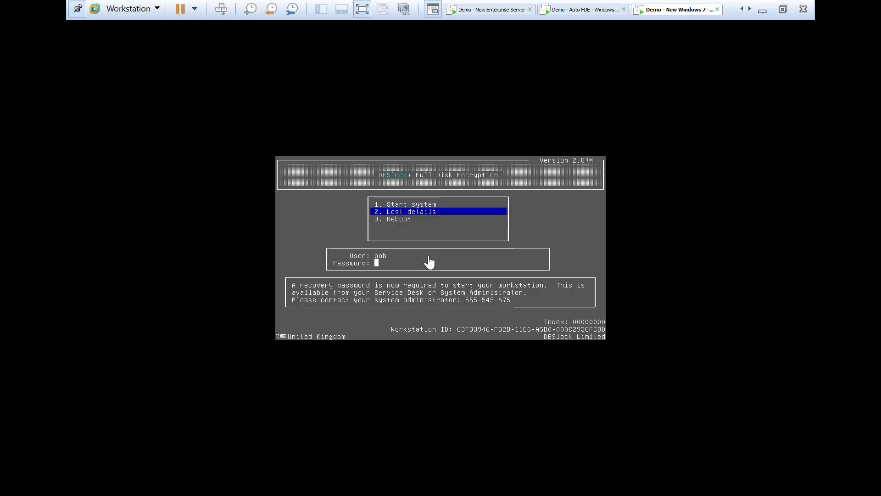
Enter the recovery password at pre-boot to unlock bob's login and boot Windows.
key("shift")
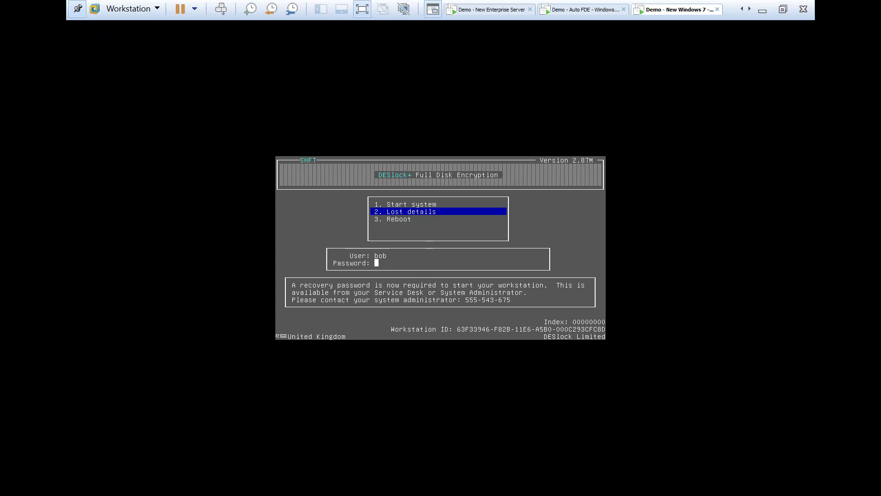
type("***")
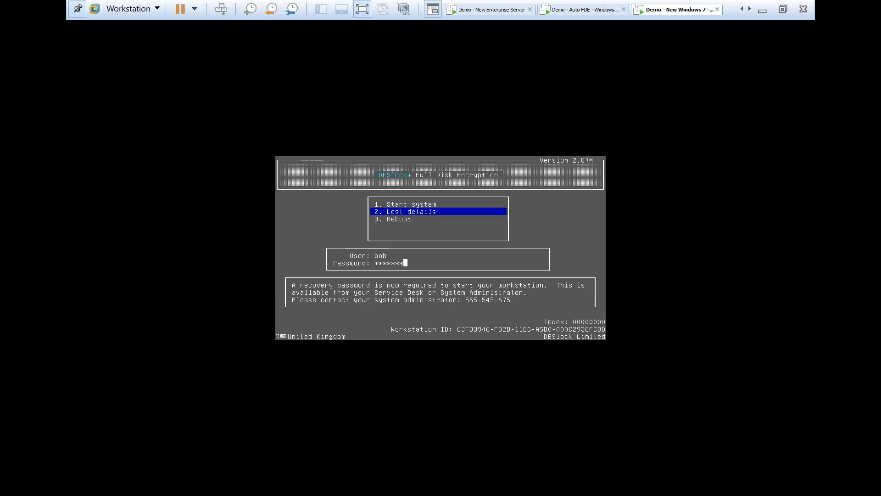
type("*")
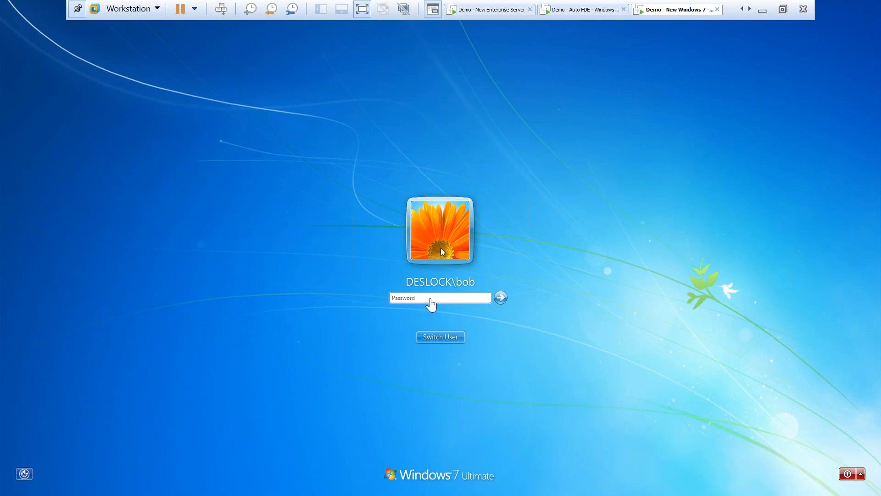
Log bob into Windows 7 with his password to reach the desktop.
type("••")
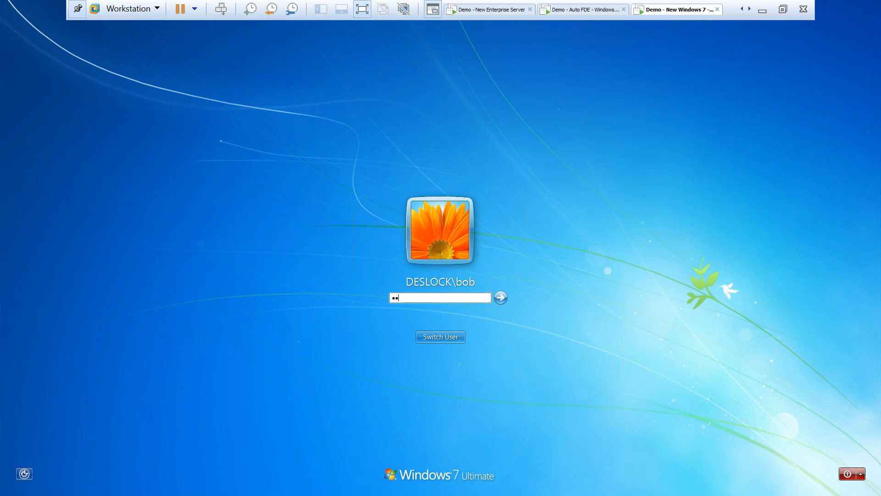
type("password")
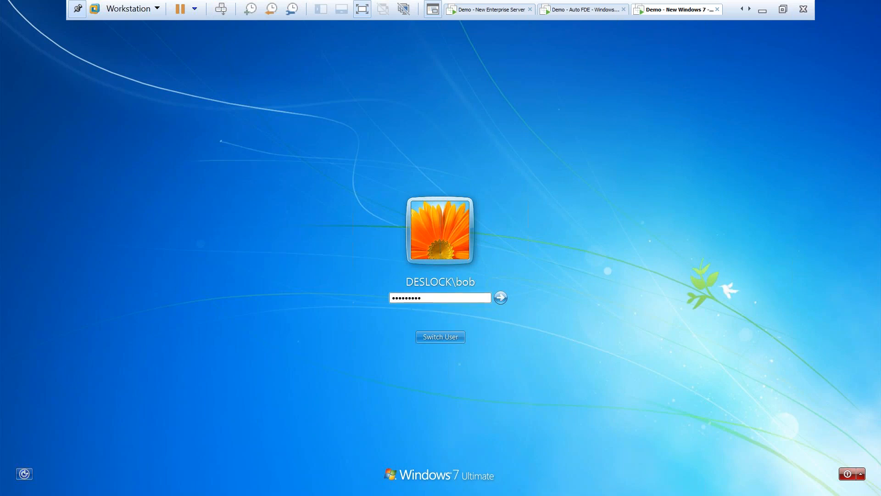
left_click(499, 298)
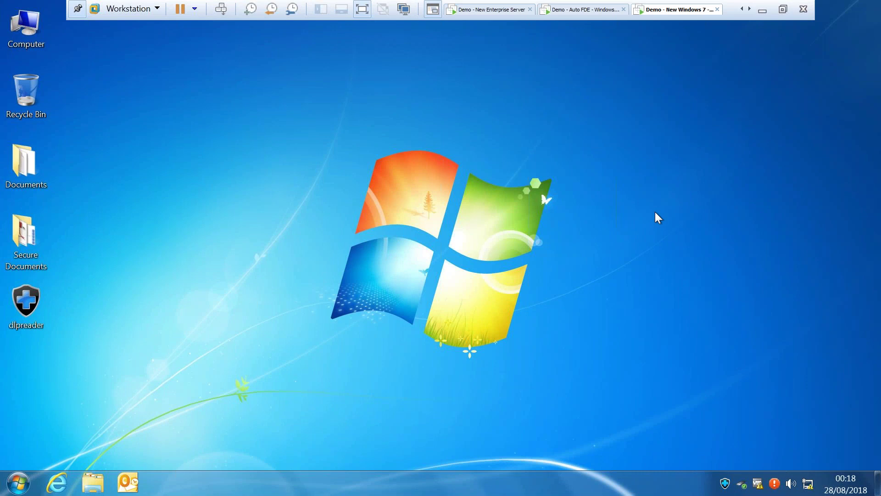
mouse_move(858, 197)
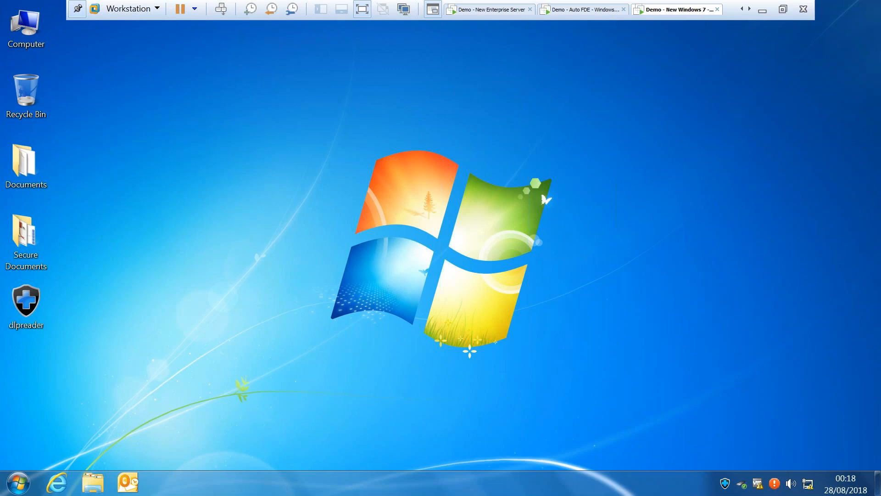
mouse_move(38, 451)
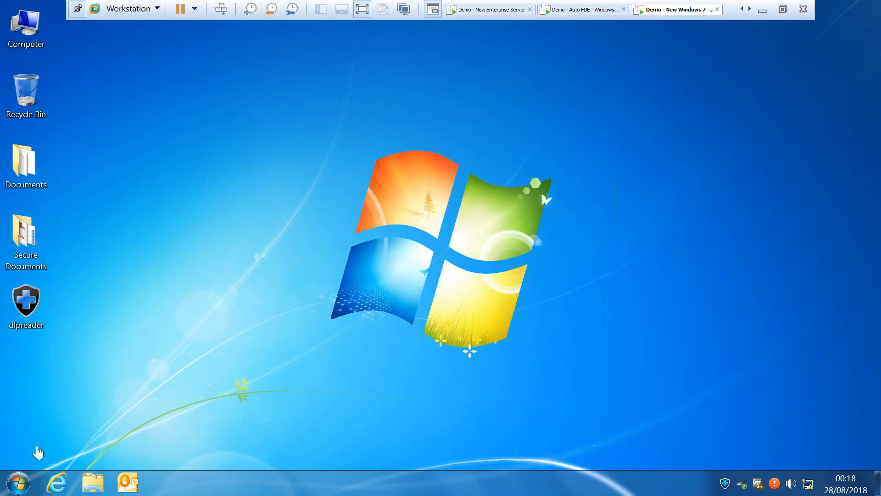
Bring up the Start menu's shut-down options to restart BOB-PC.
left_click(18, 482)
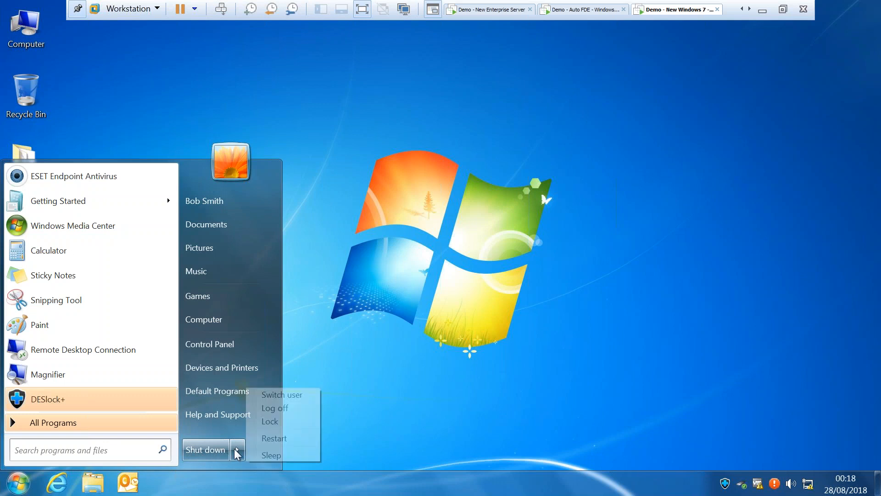
mouse_move(275, 438)
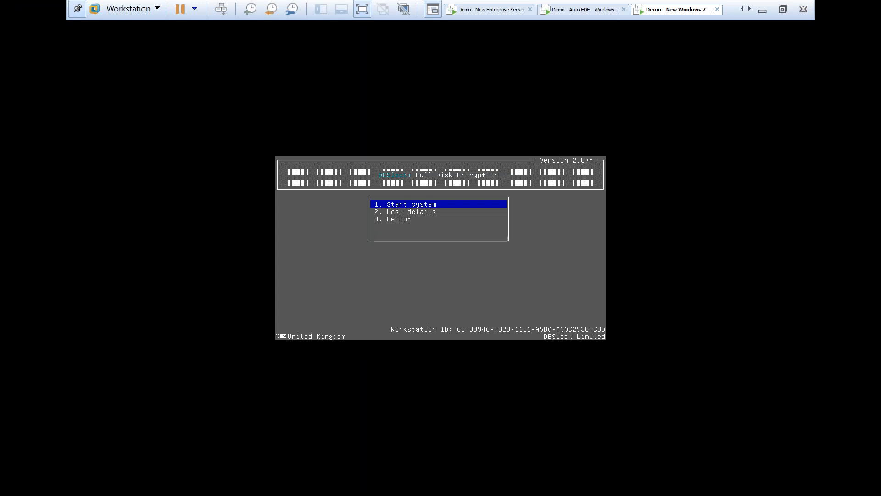
mouse_move(376, 283)
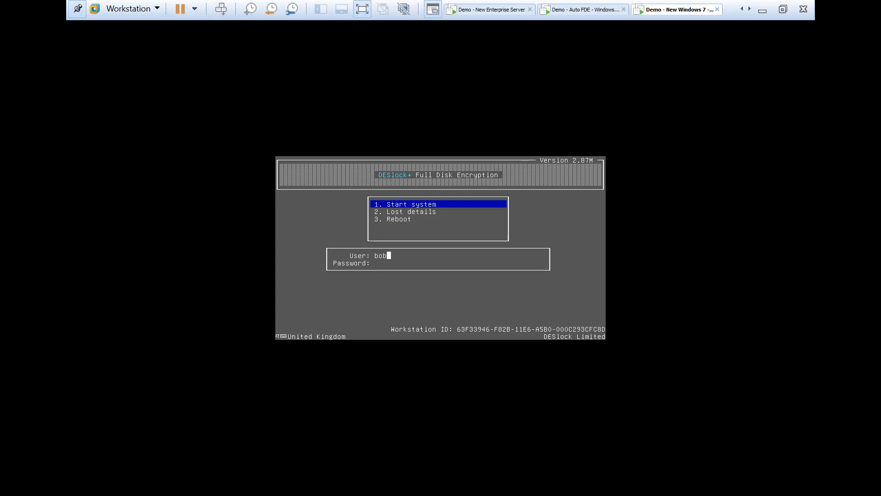
Sign in at pre-boot as bob with the recovery password to start Windows.
type("******")
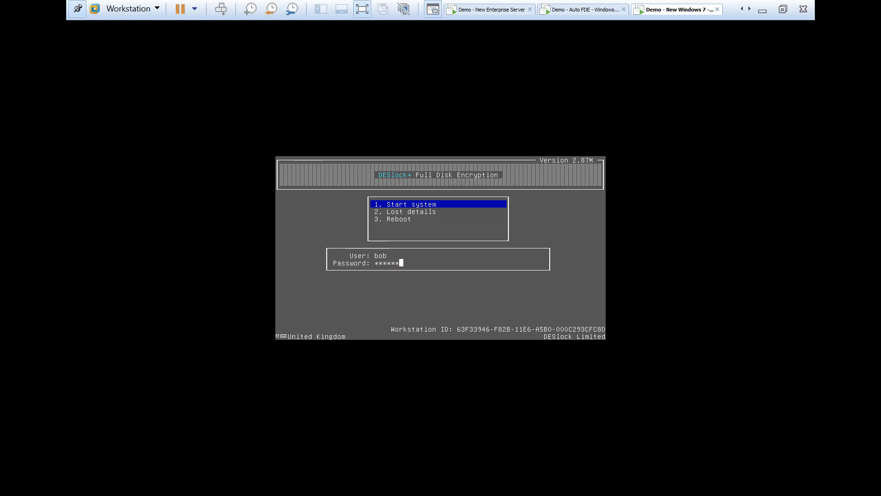
key("Return")
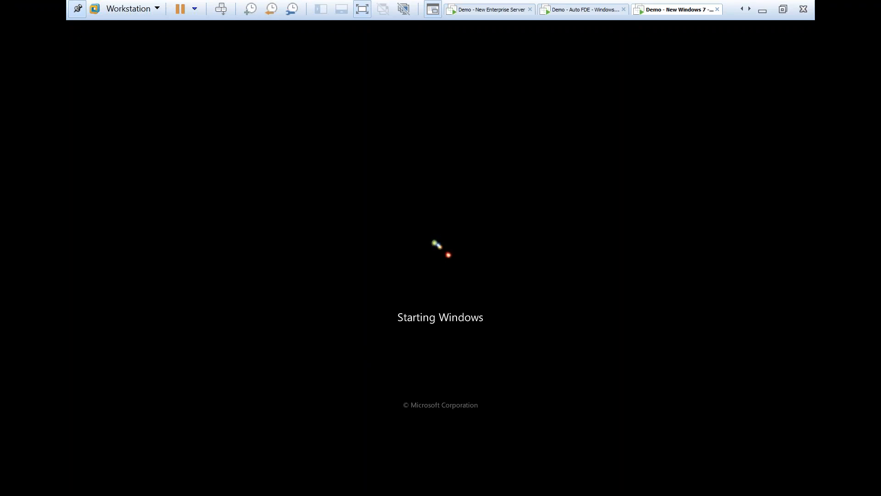
Push a recovery update for bob's FDE login on the Enterprise Server, then return to BOB-PC.
left_click(487, 9)
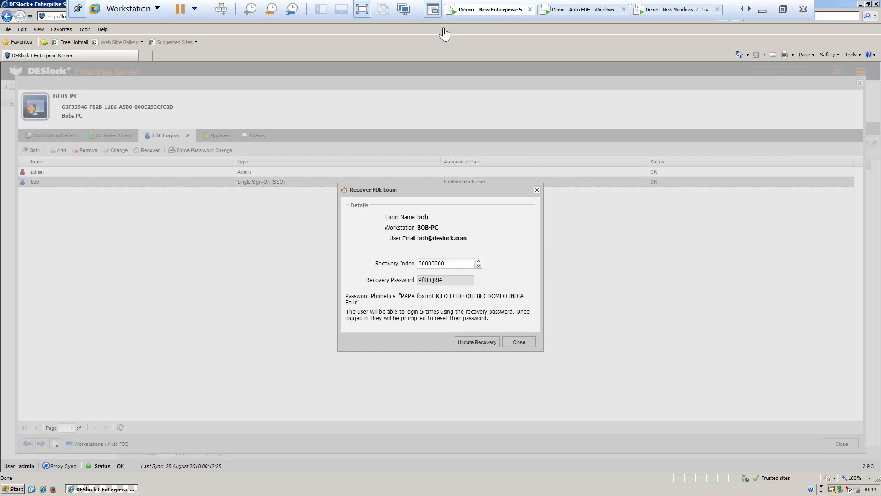
mouse_move(476, 342)
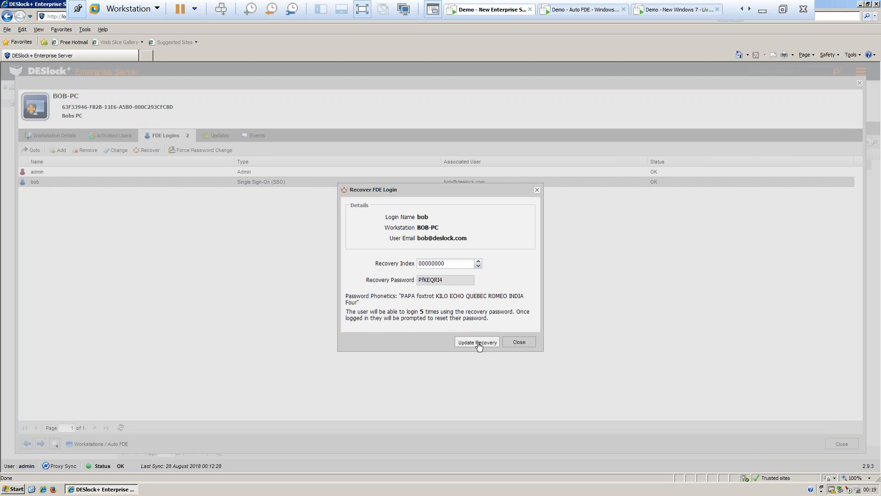
left_click(477, 342)
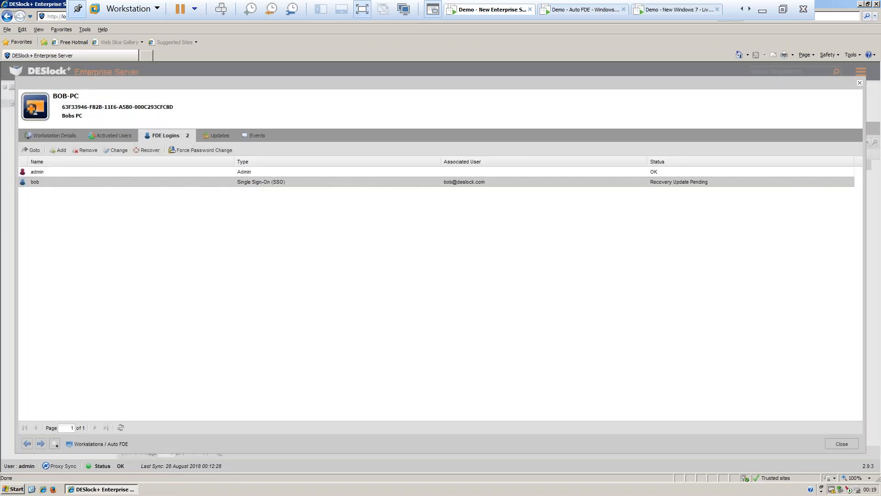
mouse_move(610, 98)
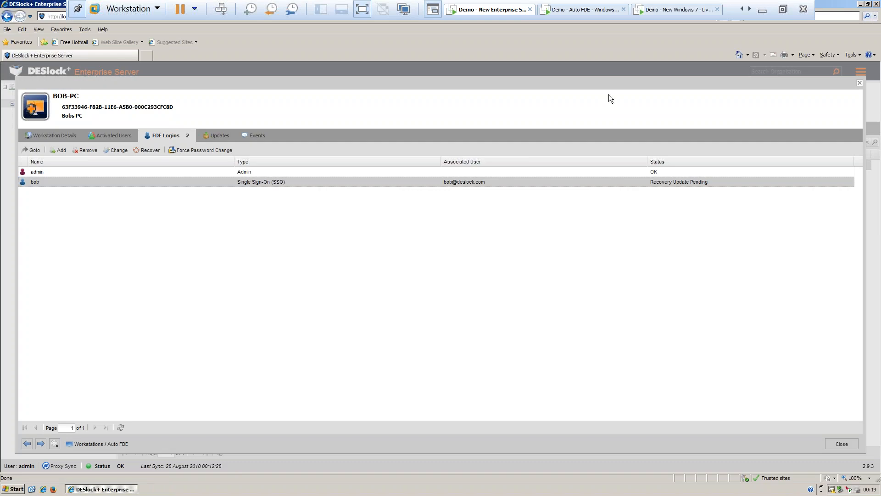
left_click(676, 10)
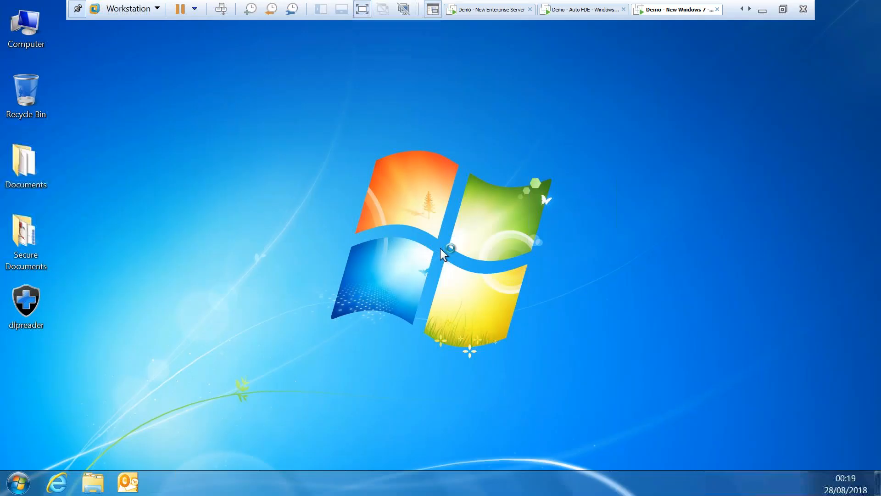
mouse_move(553, 316)
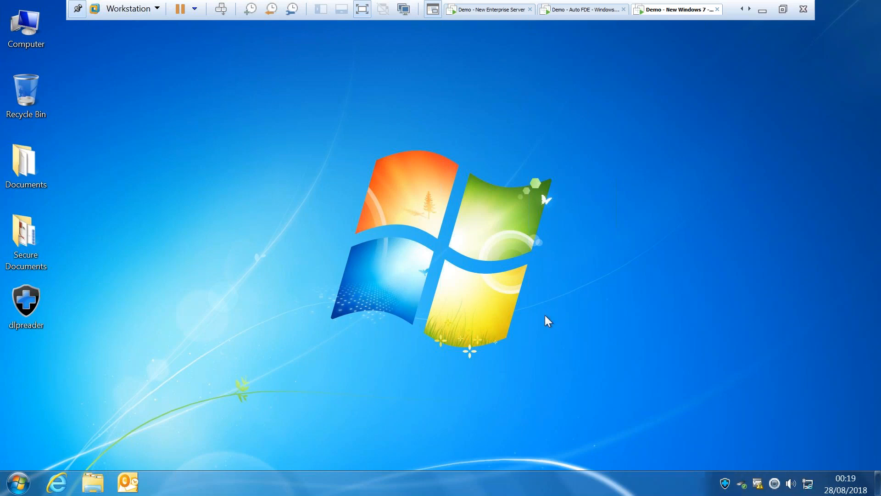
mouse_move(444, 252)
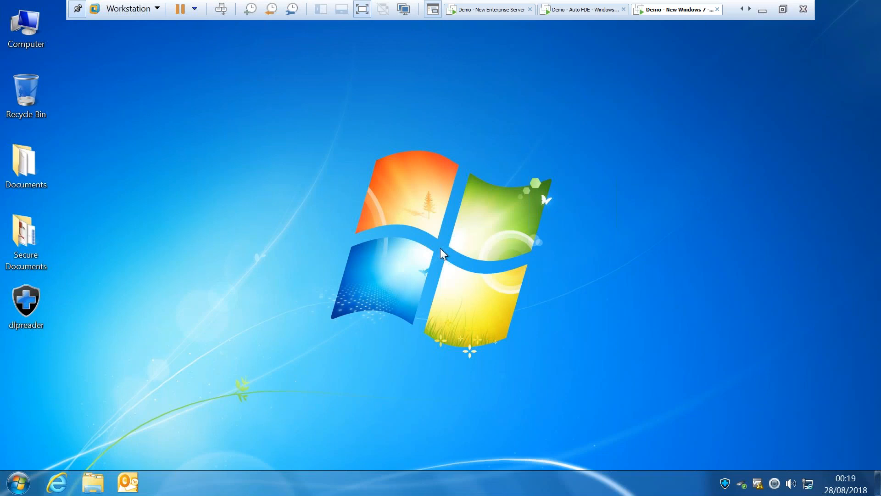
mouse_move(690, 426)
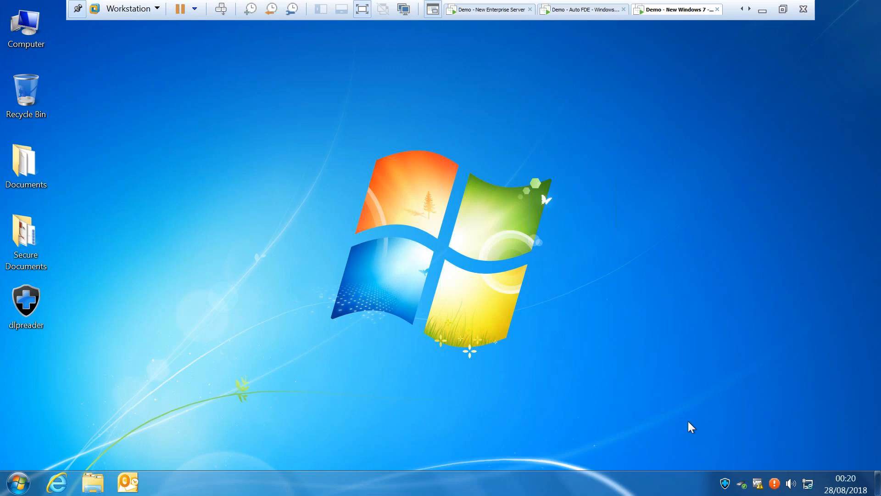
mouse_move(710, 476)
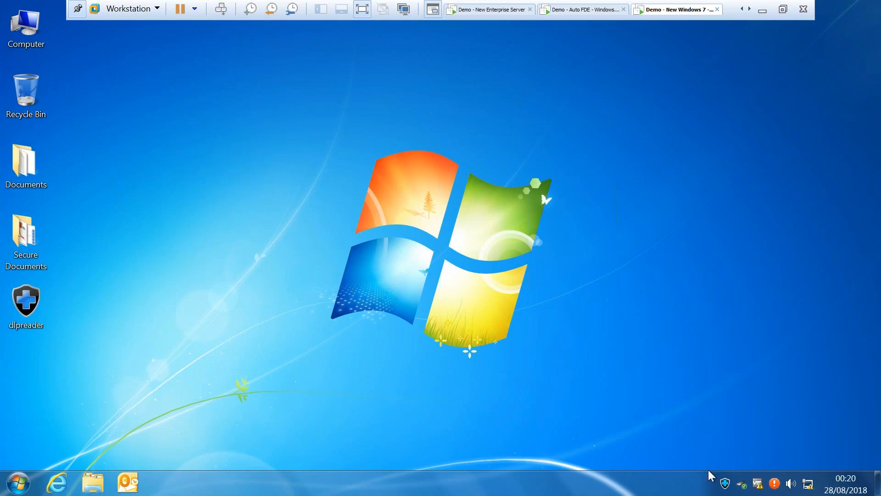
mouse_move(718, 488)
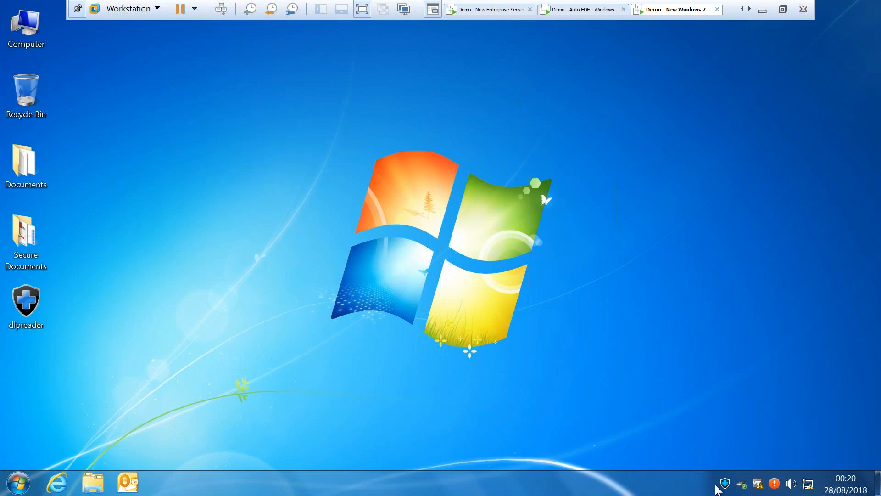
mouse_move(580, 446)
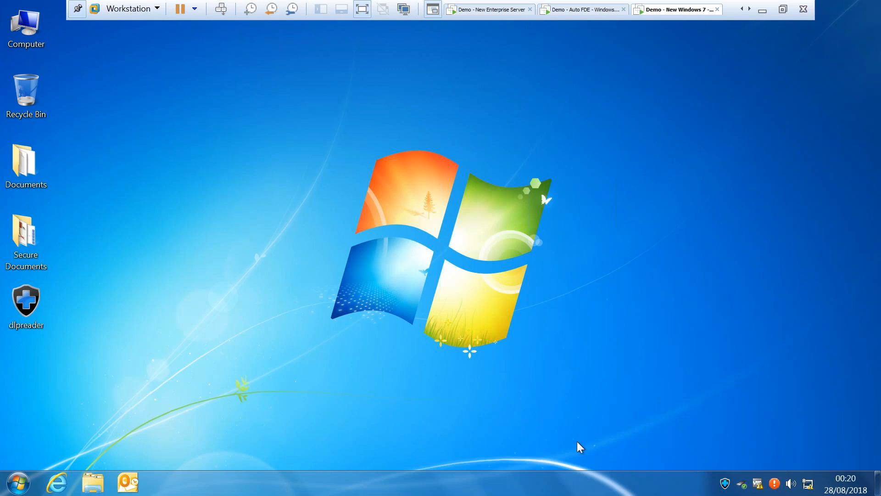
mouse_move(541, 440)
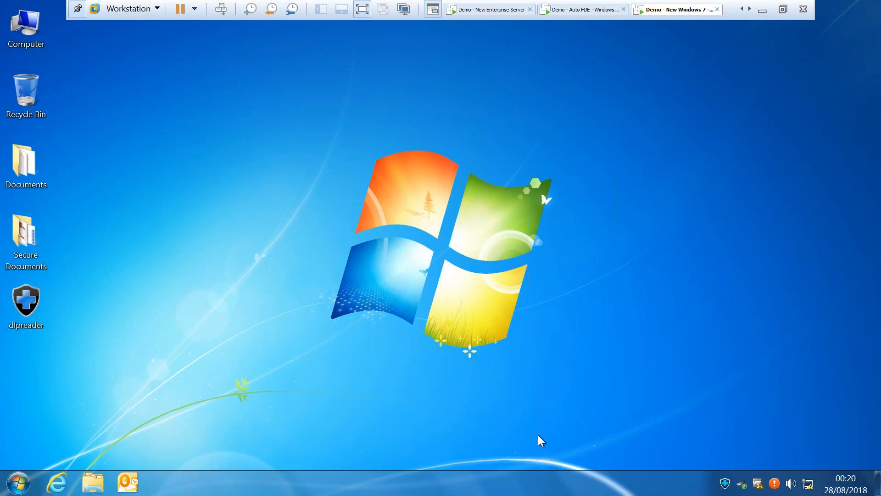
mouse_move(849, 411)
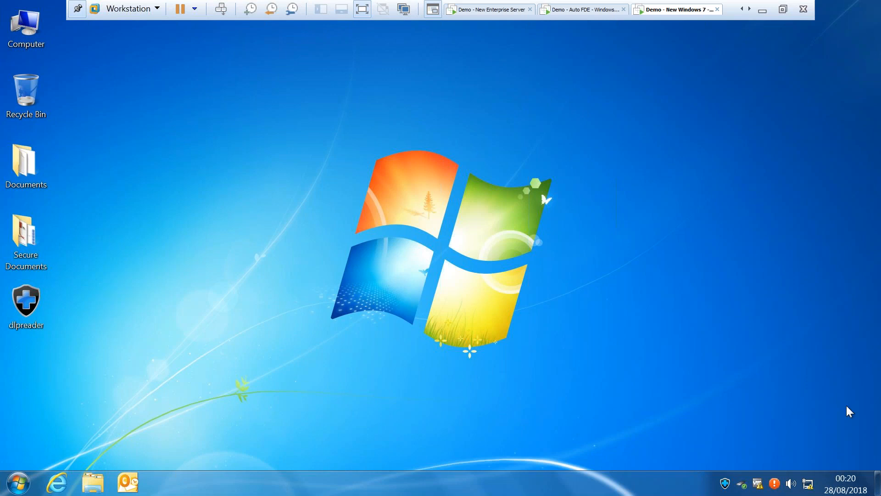
mouse_move(762, 332)
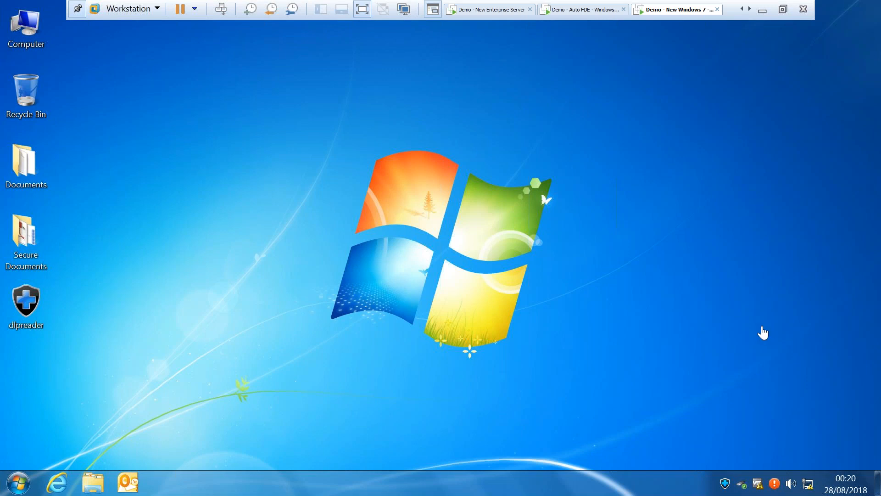
mouse_move(725, 483)
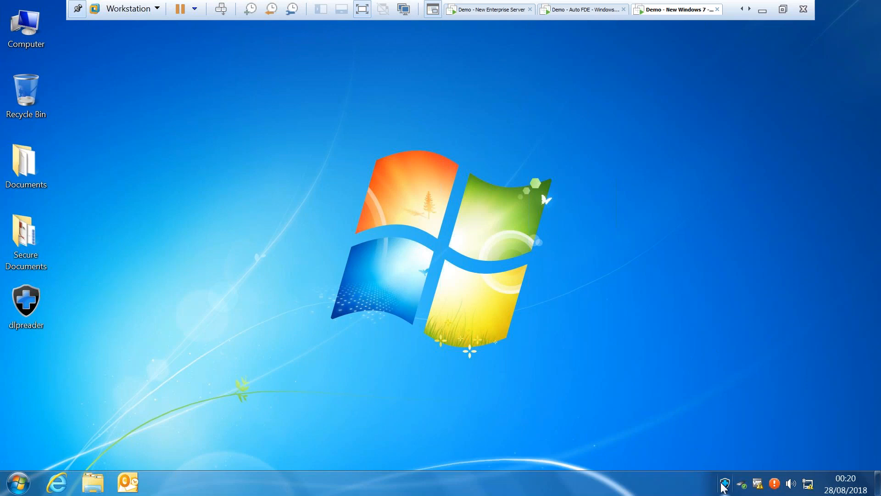
mouse_move(570, 444)
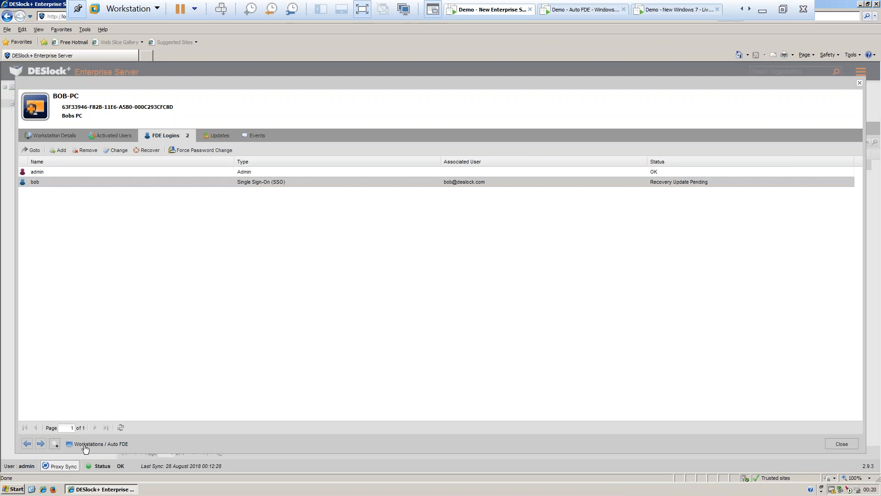
Refresh the FDE Logins list and select bob's BOB-PC entry to confirm OK status.
left_click(59, 466)
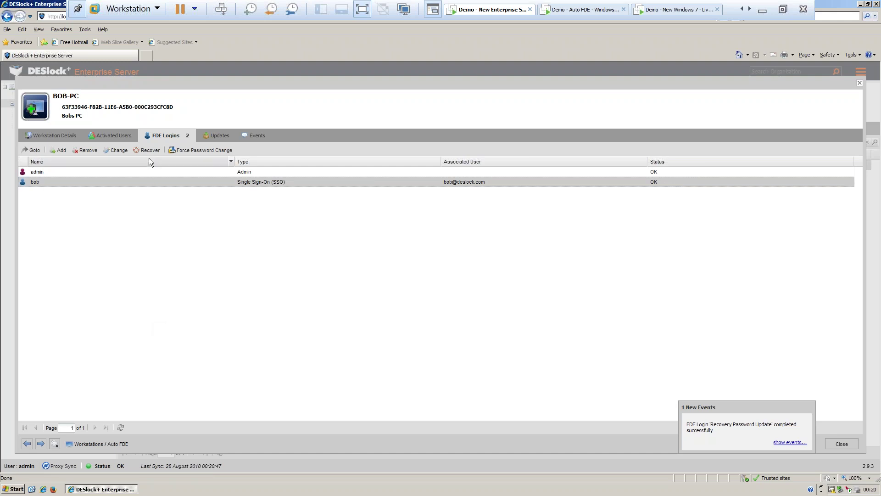
left_click(841, 443)
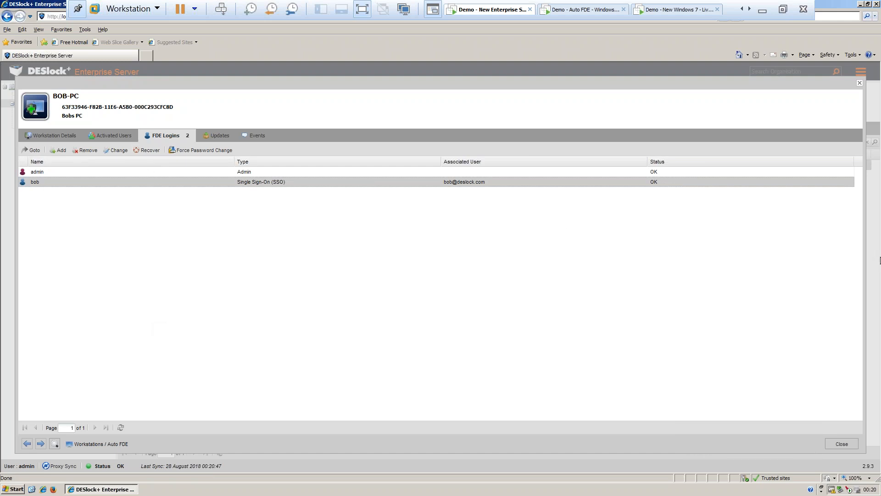
left_click(150, 150)
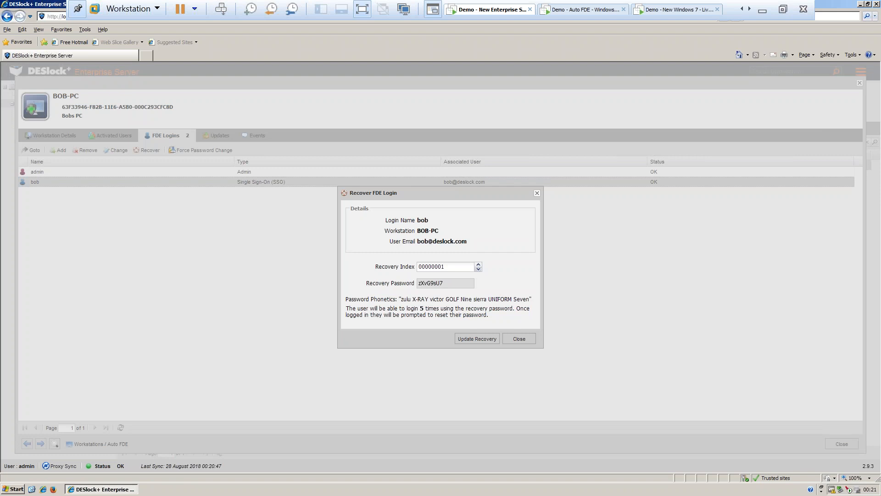
mouse_move(743, 230)
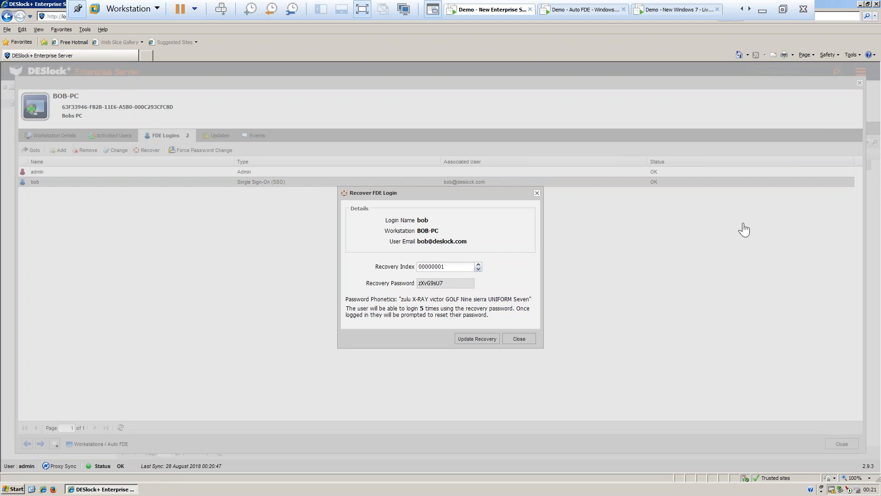
mouse_move(445, 285)
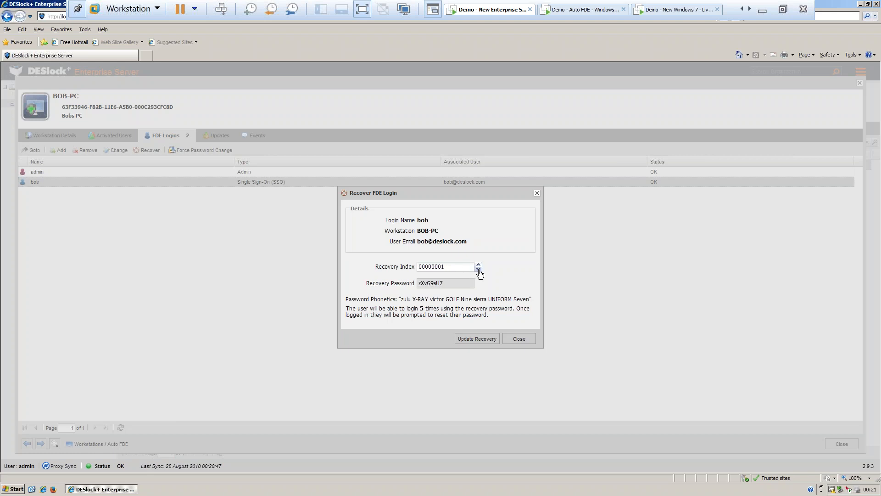
left_click(477, 268)
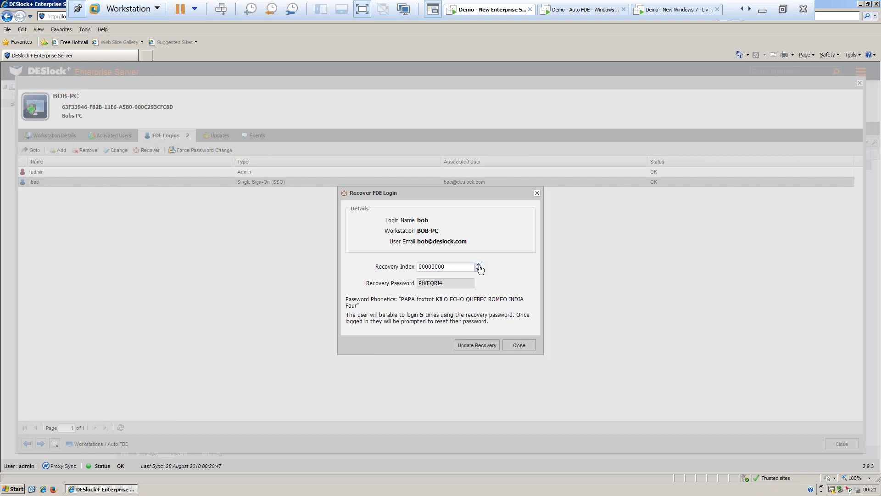
left_click(478, 264)
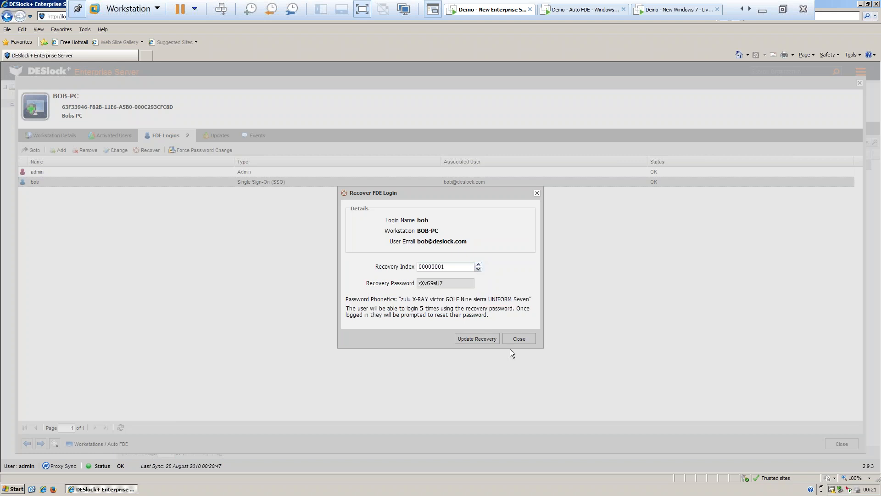
mouse_move(528, 342)
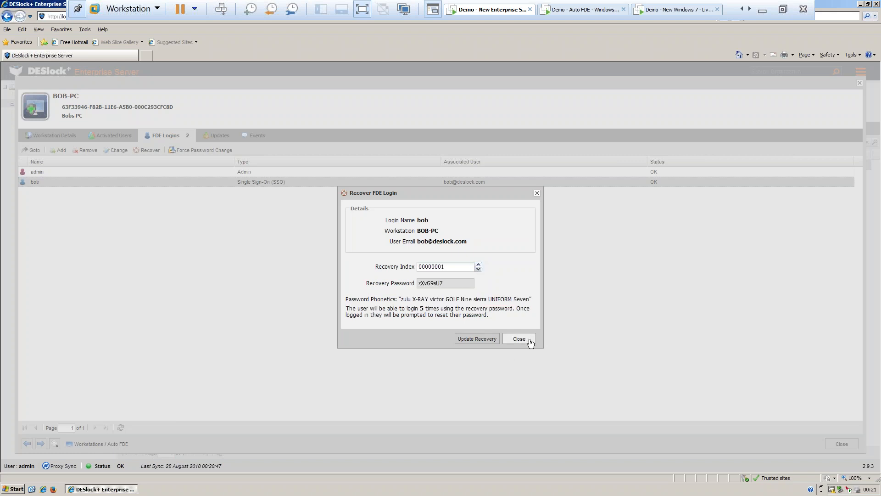
left_click(518, 338)
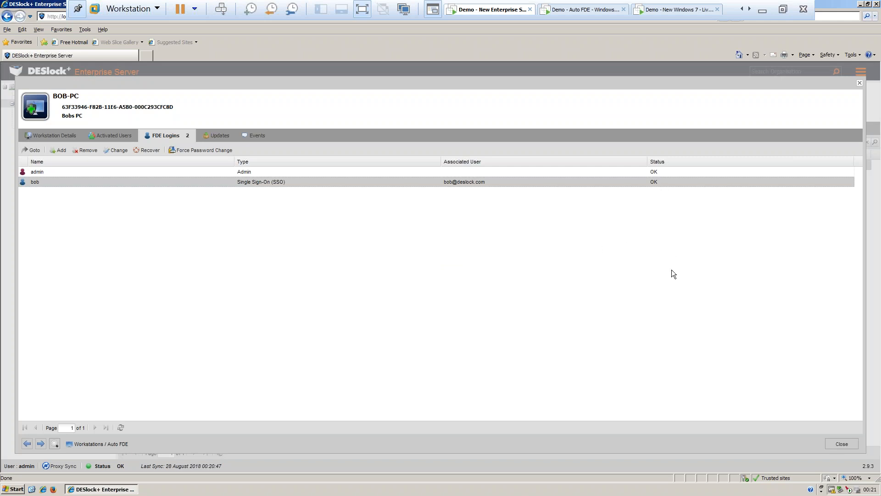